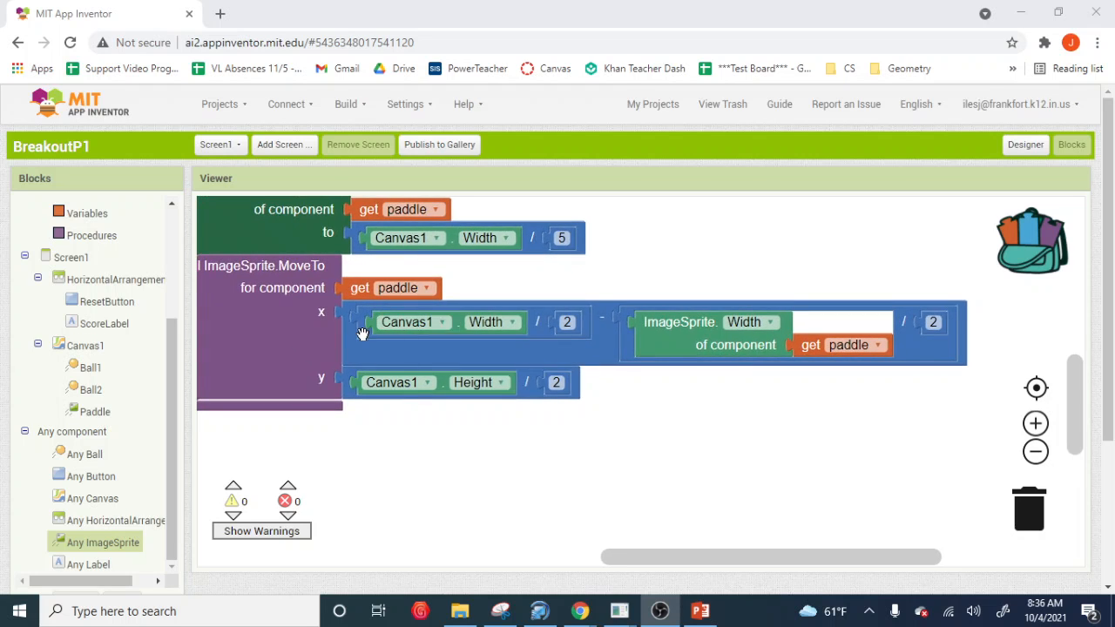
{"action": "mouse_move", "coordinate": [553, 352]}
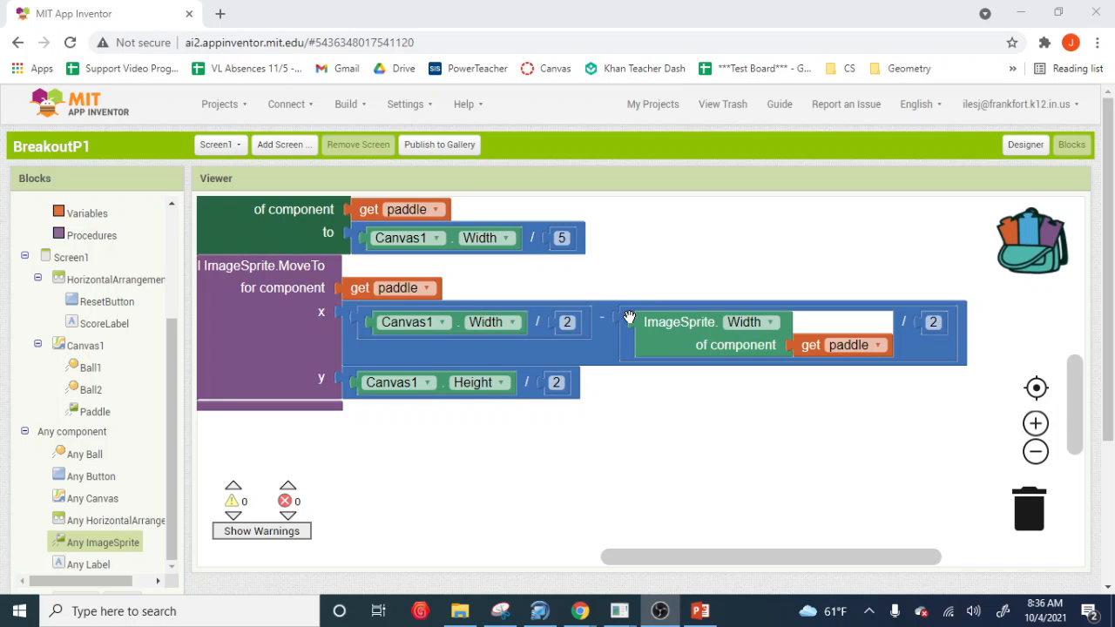
{"action": "mouse_move", "coordinate": [609, 338]}
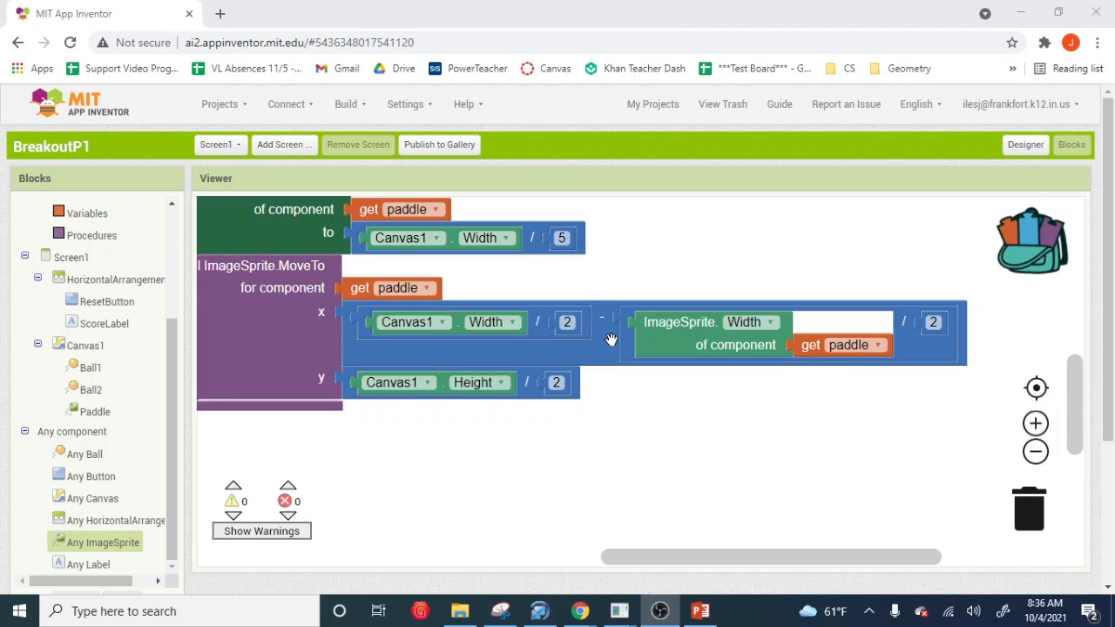
{"action": "mouse_move", "coordinate": [634, 345]}
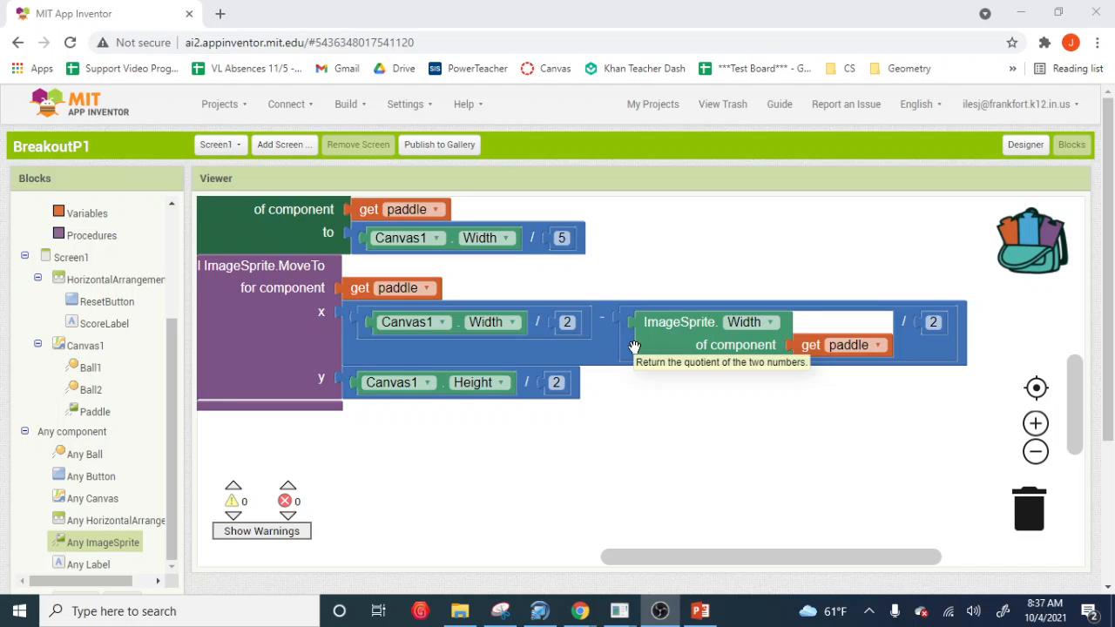
{"action": "mouse_move", "coordinate": [582, 312]}
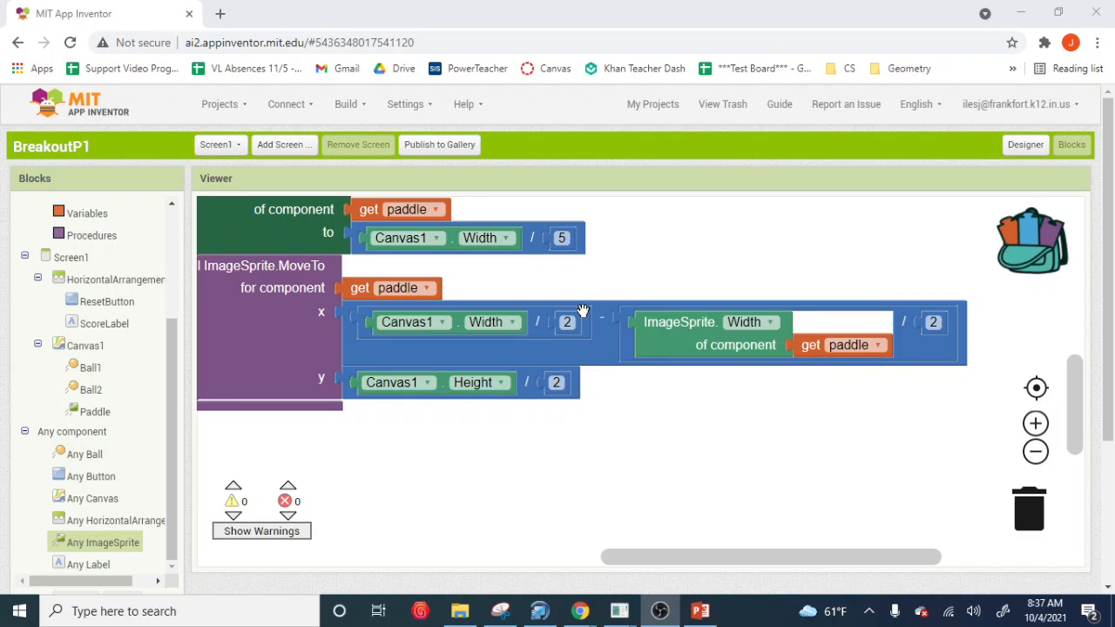
{"action": "mouse_move", "coordinate": [603, 338]}
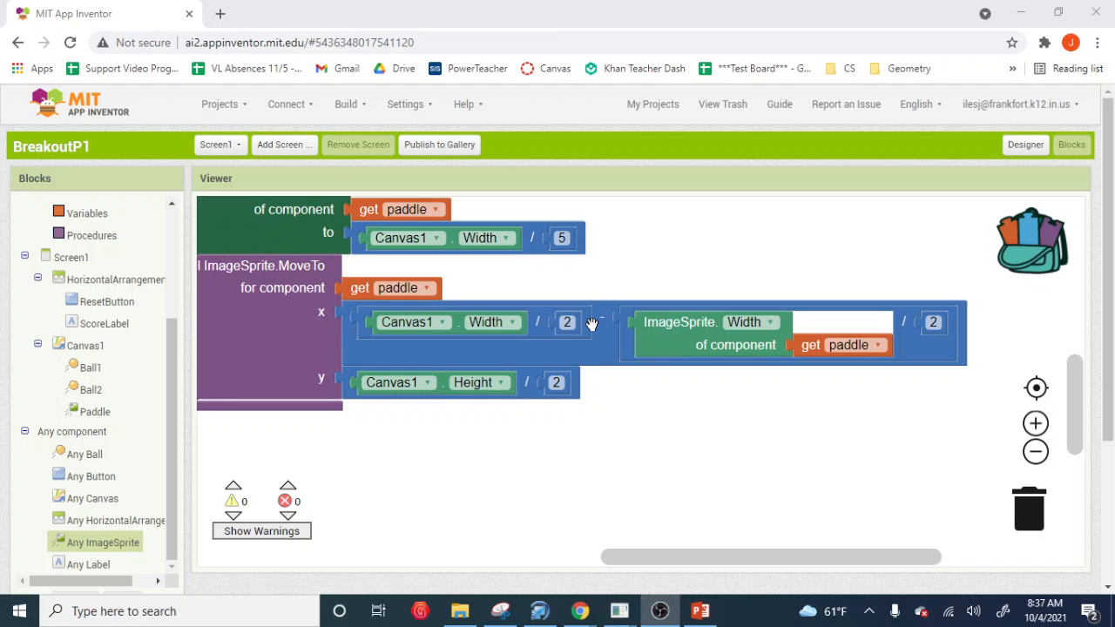
{"action": "mouse_move", "coordinate": [595, 340]}
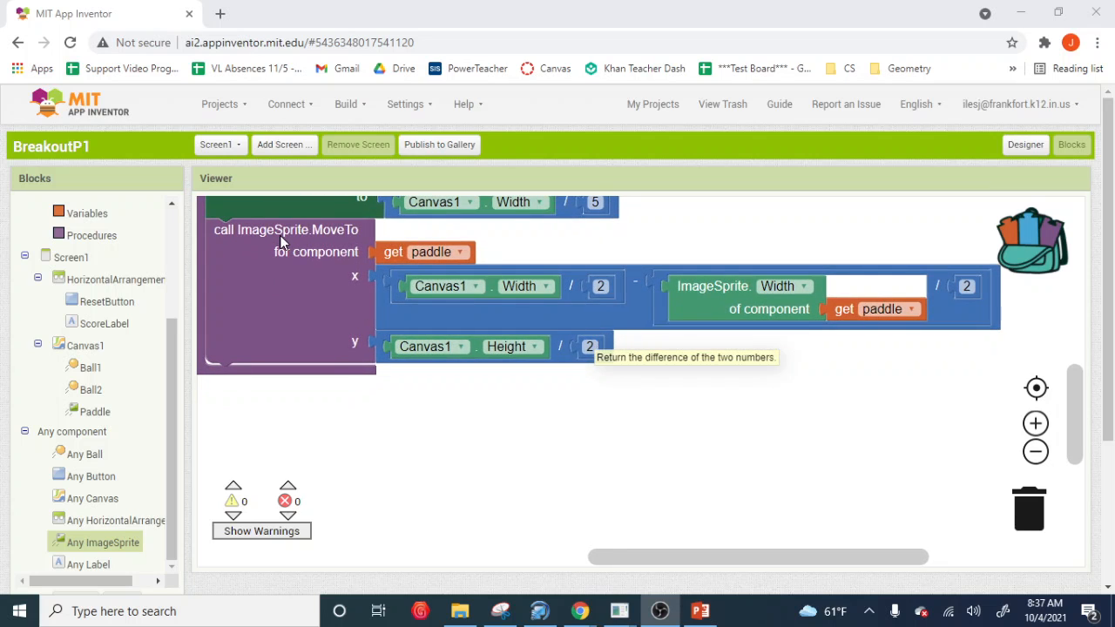
{"action": "mouse_move", "coordinate": [90, 235]}
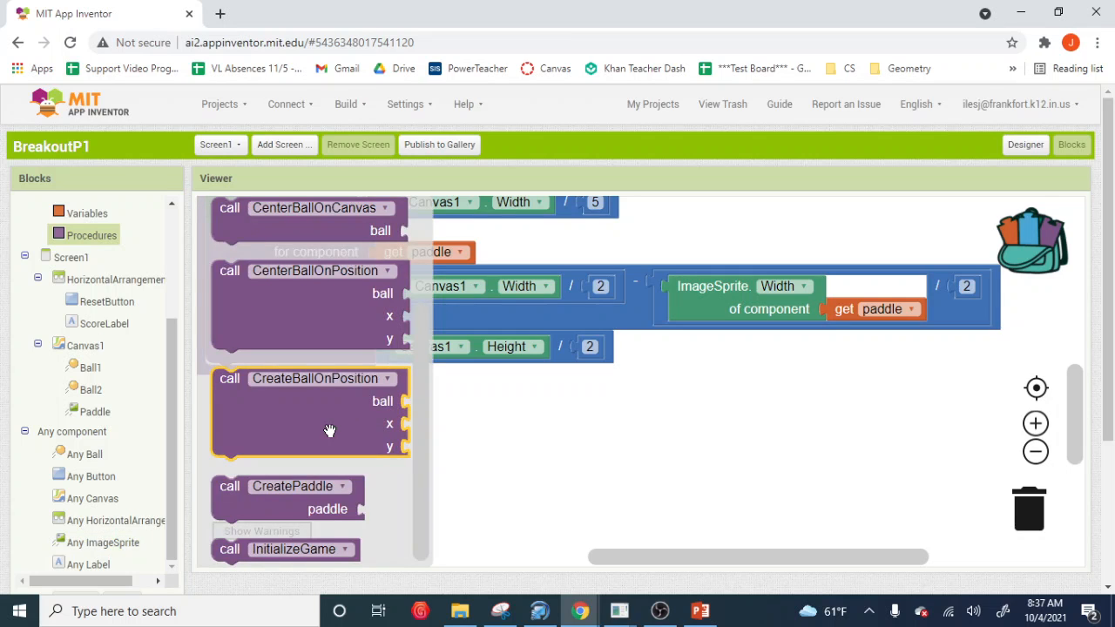
Place a 'to procedure result' block below the paddle MoveTo call and select its name
{"action": "scroll", "scroll_direction": "up", "scroll_amount": 3}
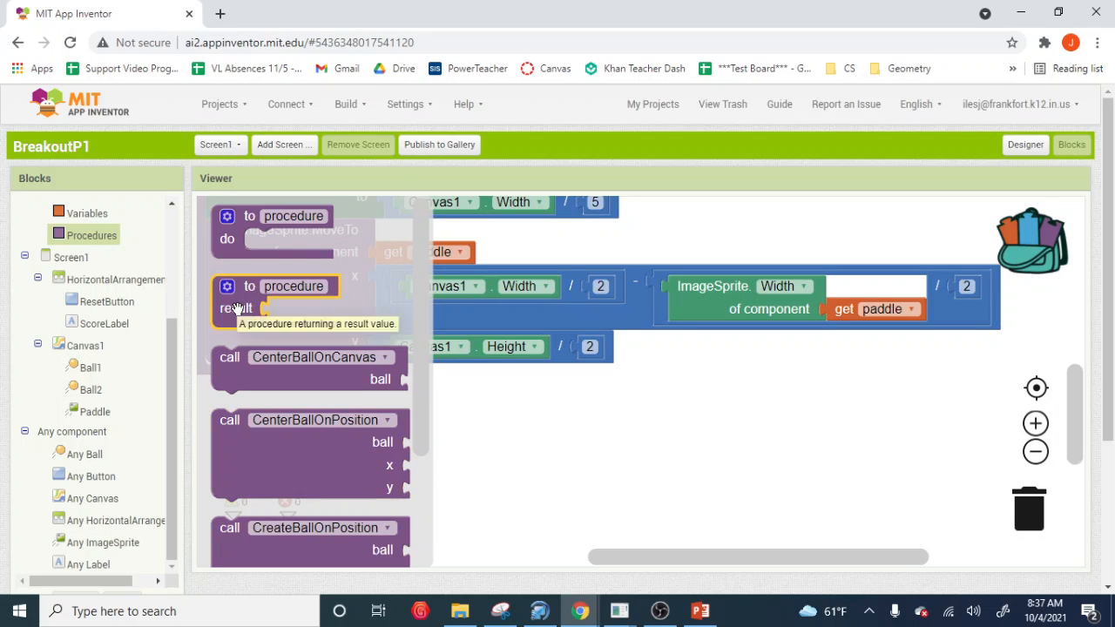
{"action": "mouse_move", "coordinate": [249, 285]}
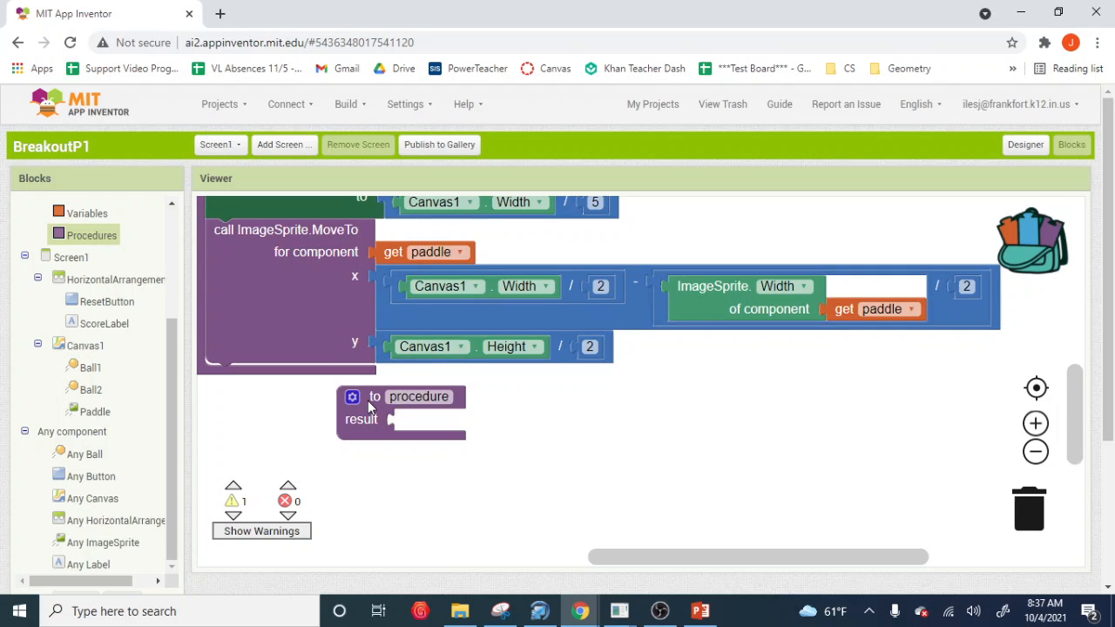
{"action": "mouse_move", "coordinate": [375, 431]}
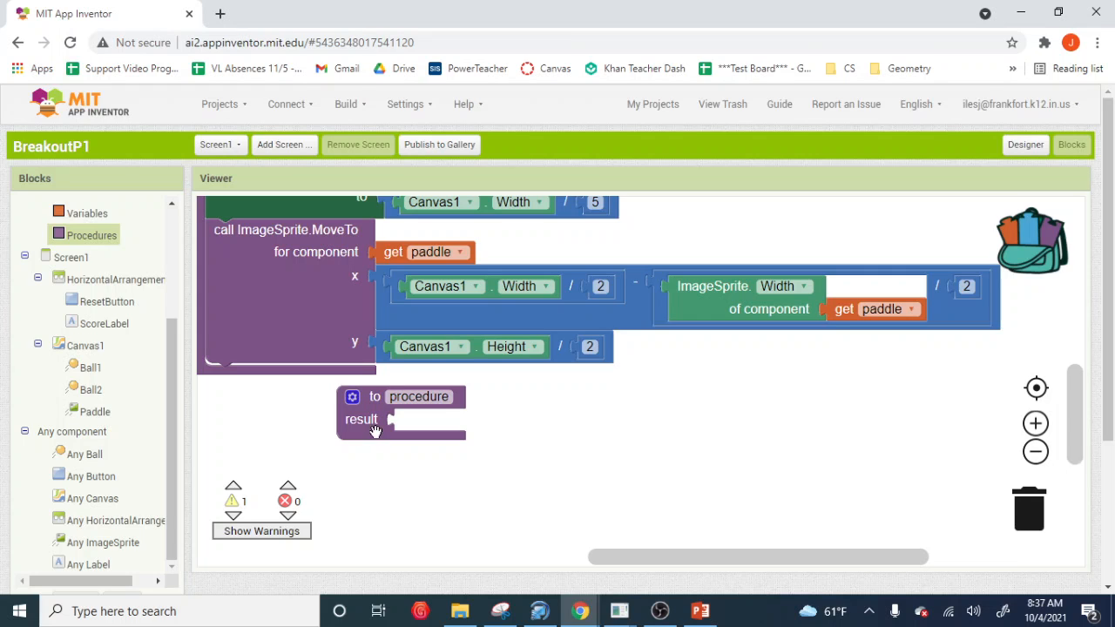
{"action": "left_click", "coordinate": [401, 410]}
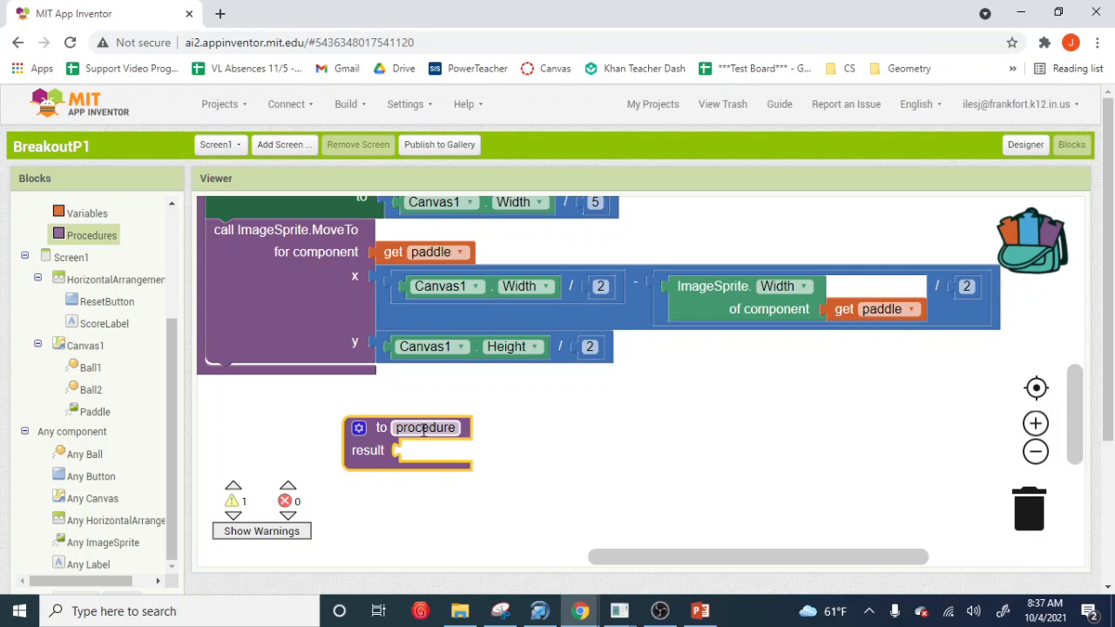
{"action": "double_click", "coordinate": [425, 427]}
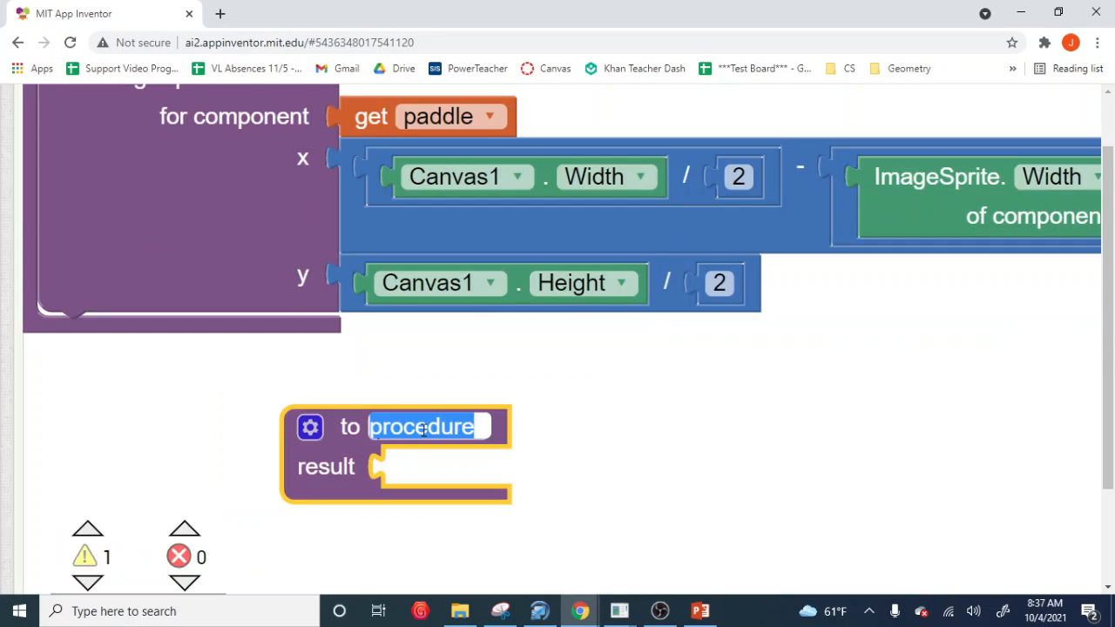
{"action": "scroll", "scroll_direction": "down", "scroll_amount": 3}
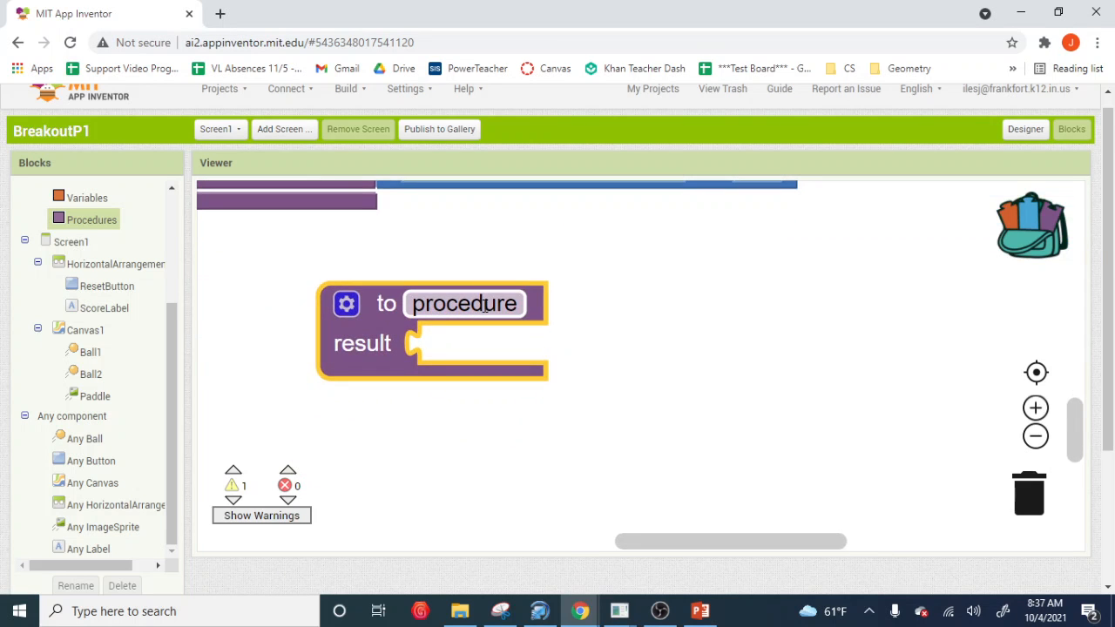
Rename the result procedure FindMidpoint, then change the name to MoveToMidpoint
{"action": "double_click", "coordinate": [464, 303]}
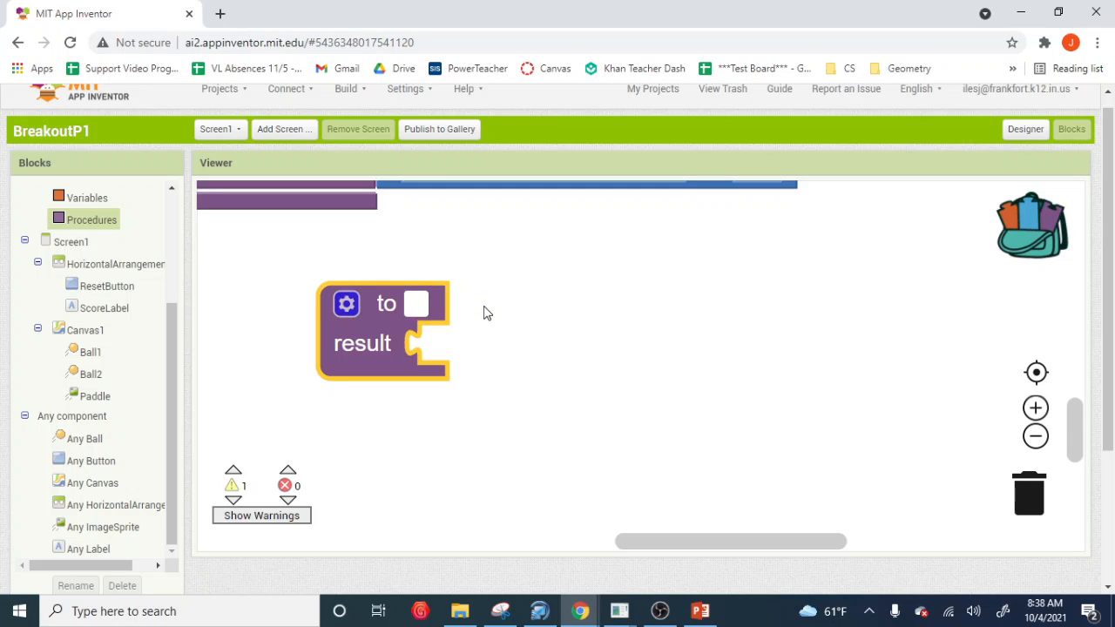
{"action": "type", "text": "Fin"}
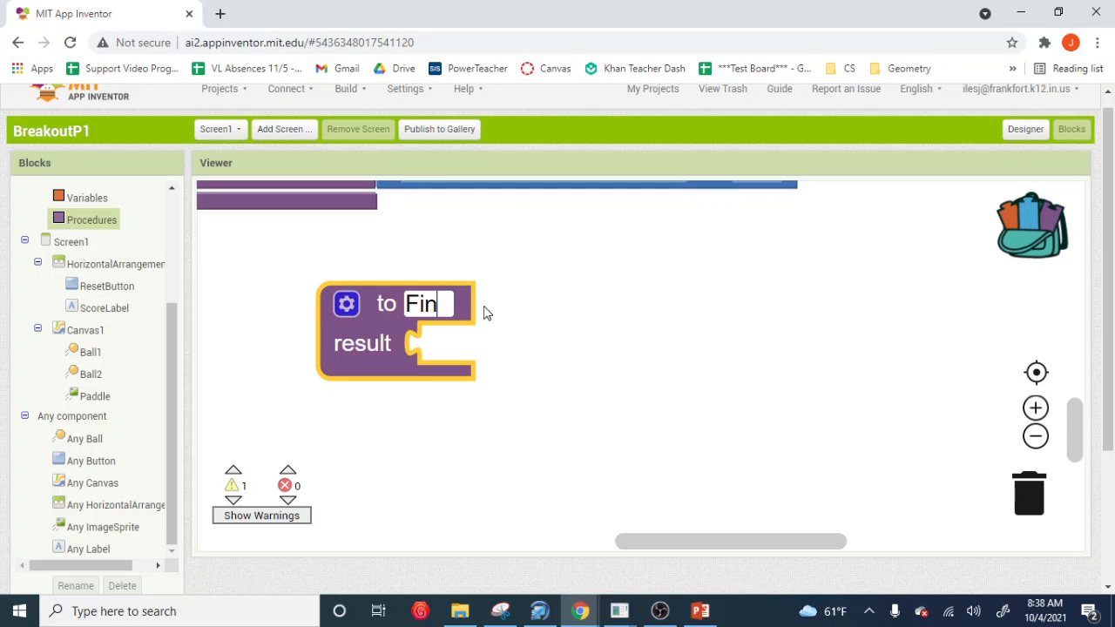
{"action": "type", "text": "dMidpoint"}
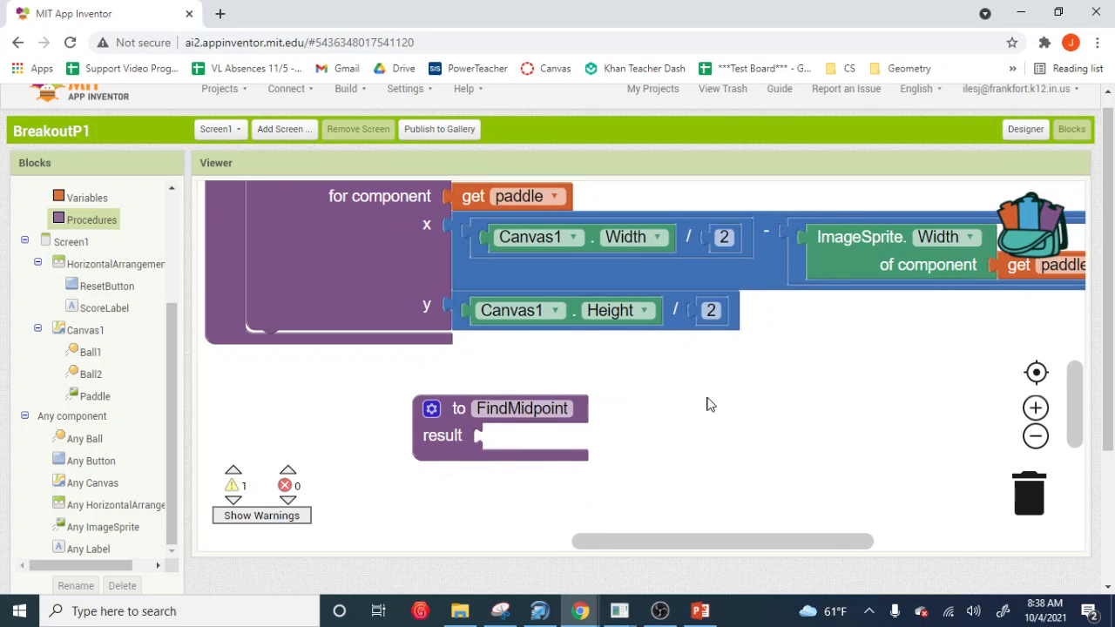
{"action": "scroll", "scroll_direction": "up", "scroll_amount": 3}
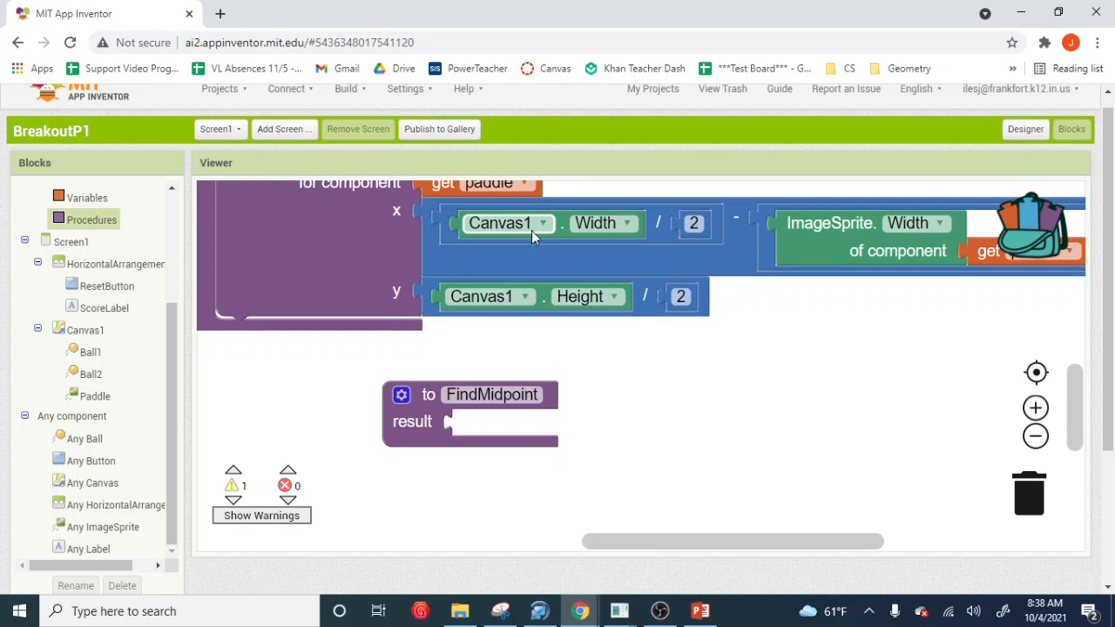
{"action": "double_click", "coordinate": [491, 393]}
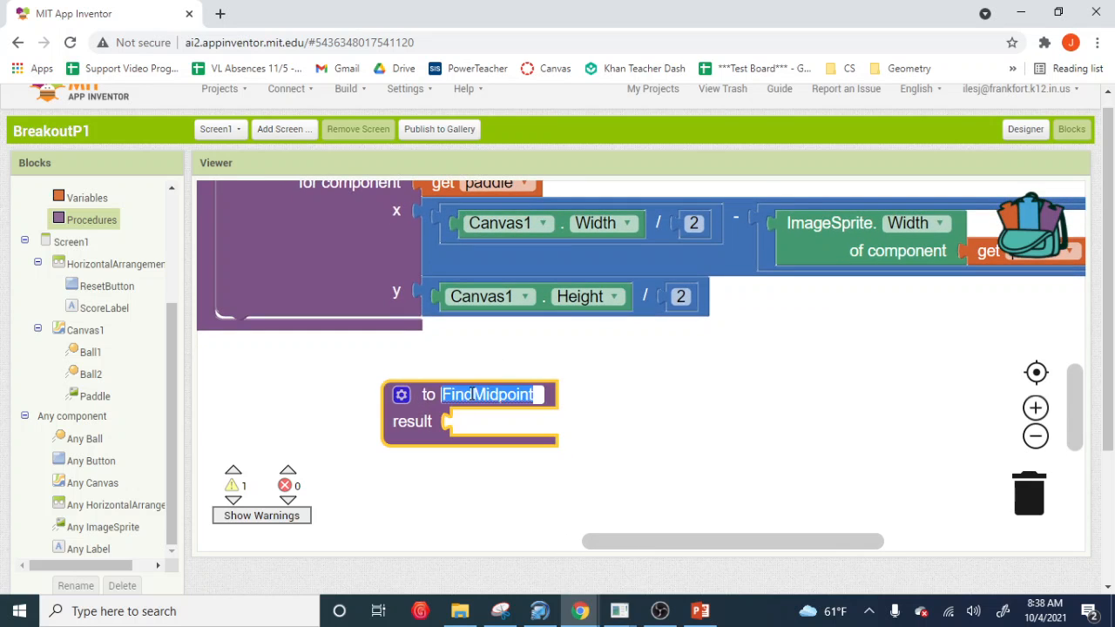
{"action": "type", "text": "MoveToMid"}
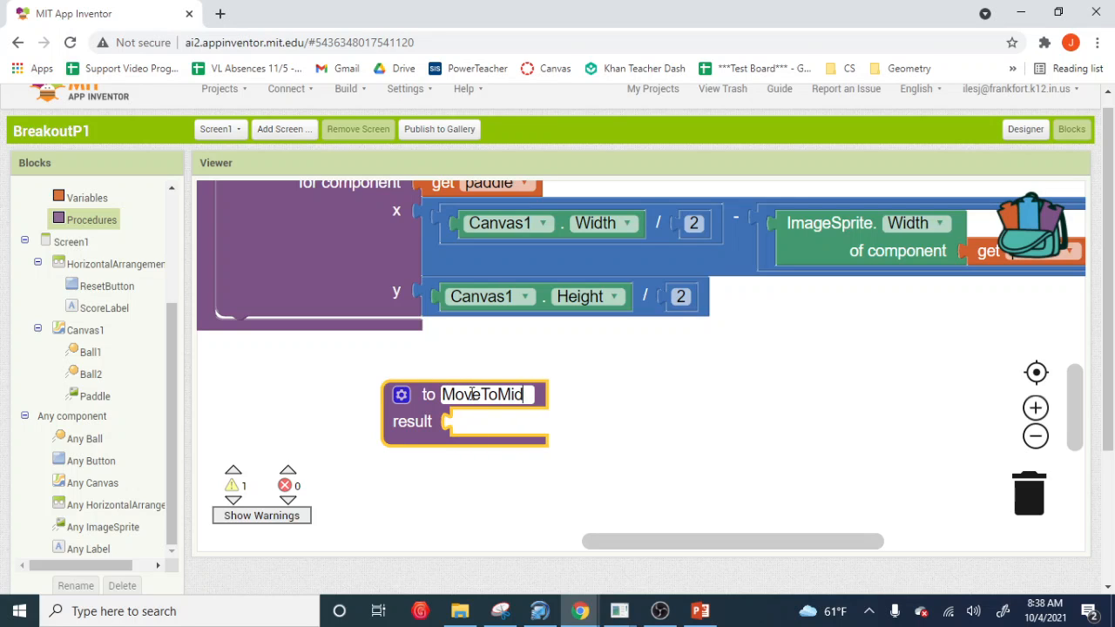
{"action": "type", "text": "point"}
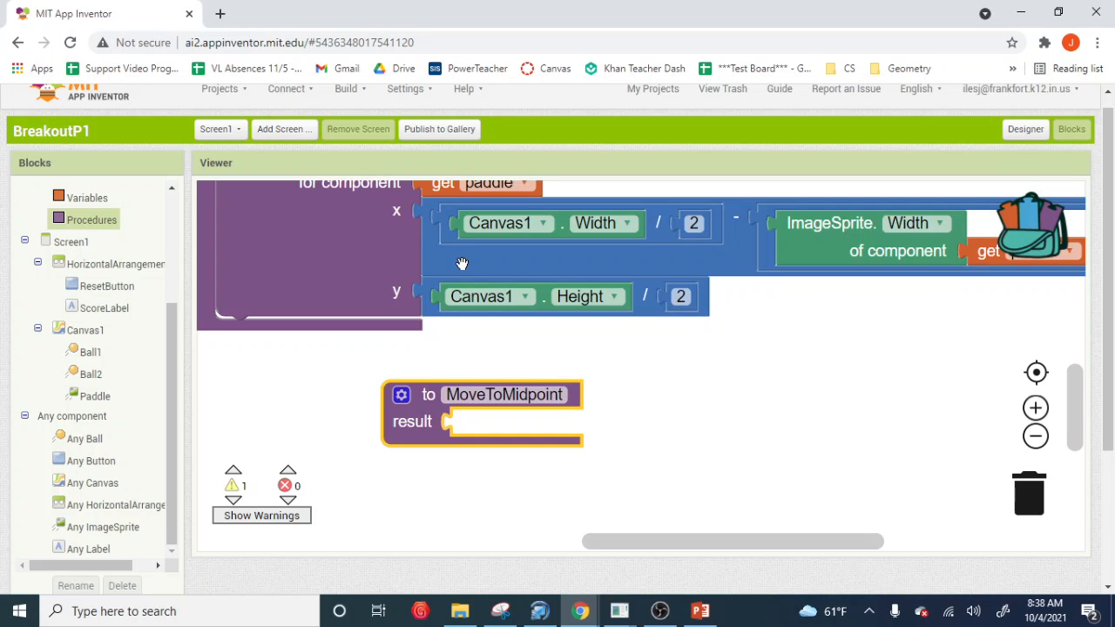
{"action": "mouse_move", "coordinate": [443, 216]}
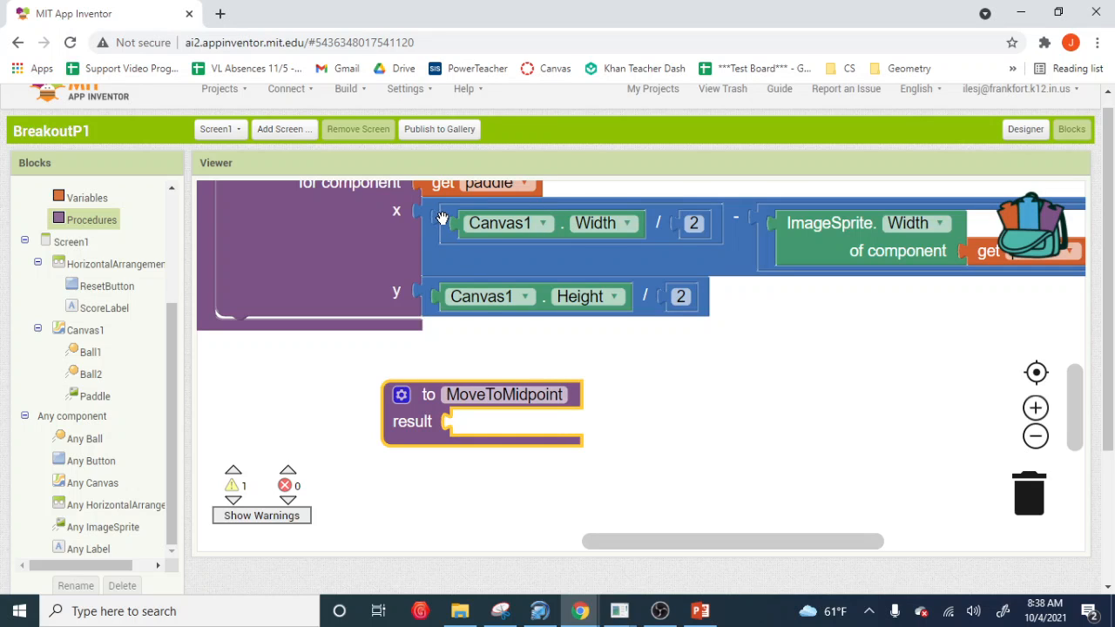
{"action": "mouse_move", "coordinate": [442, 216]}
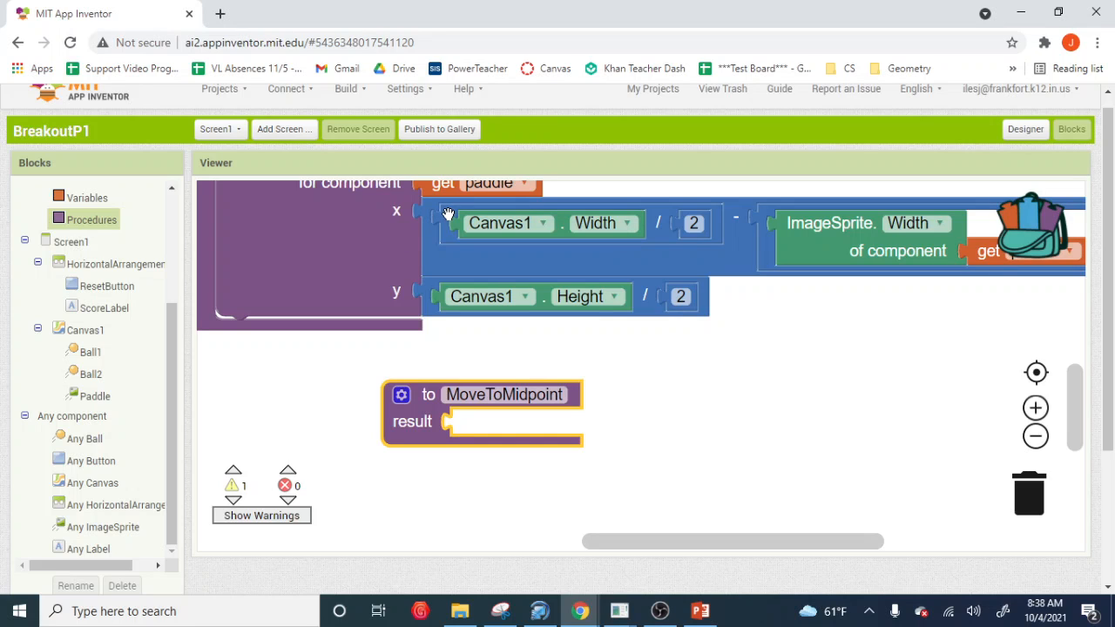
{"action": "mouse_move", "coordinate": [914, 252]}
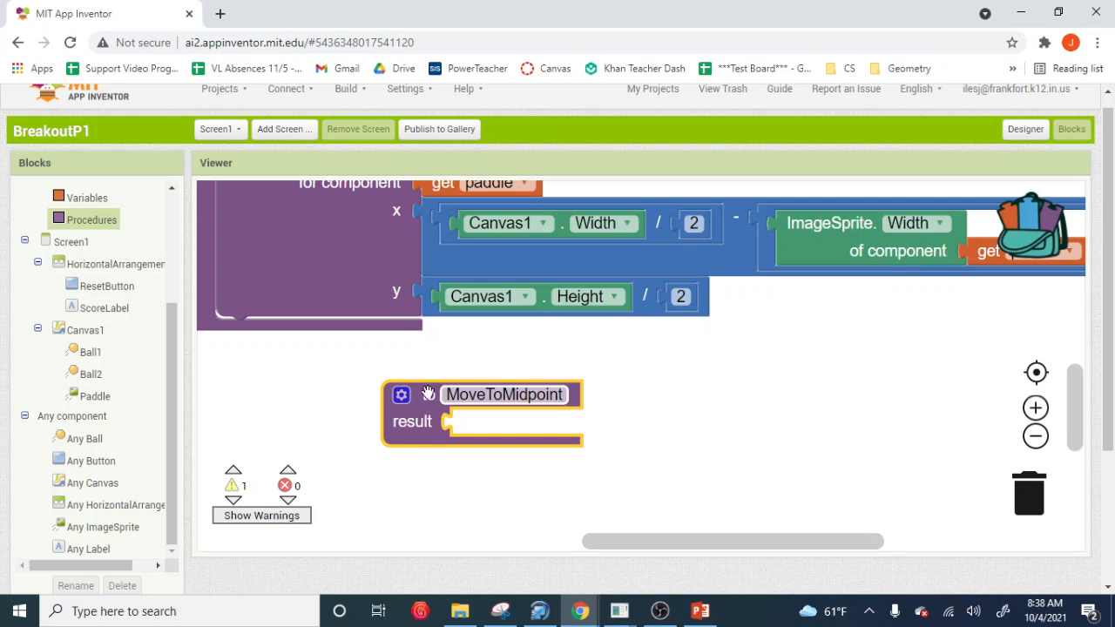
Add two inputs, position and width, to MoveToMidpoint through its mutator
{"action": "left_click", "coordinate": [402, 395]}
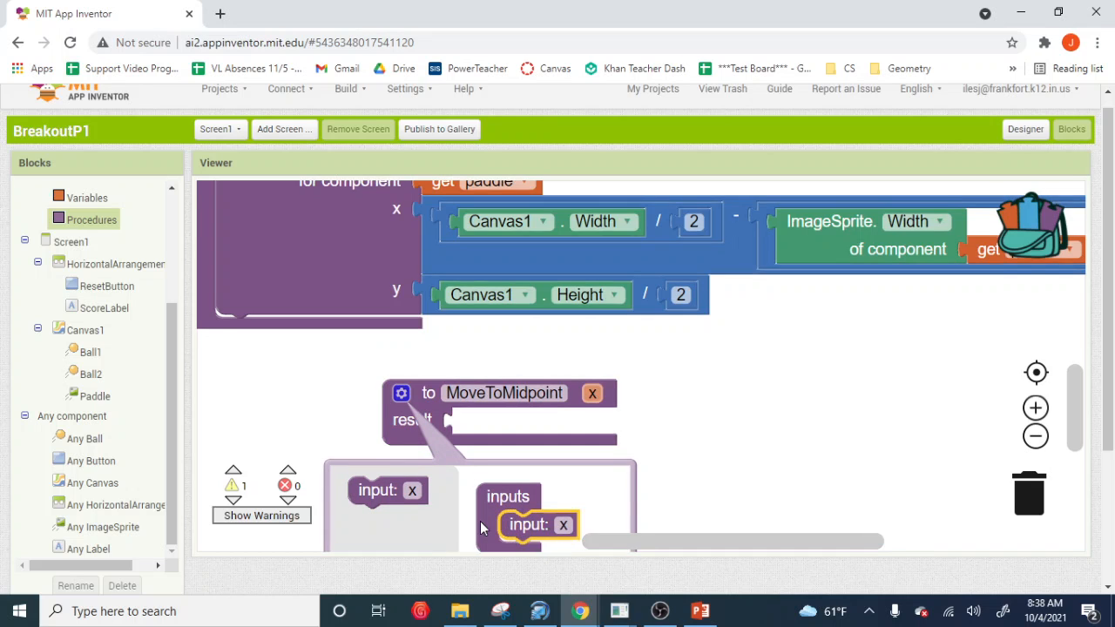
{"action": "scroll", "scroll_direction": "down", "scroll_amount": 3}
{"action": "type", "text": "position"}
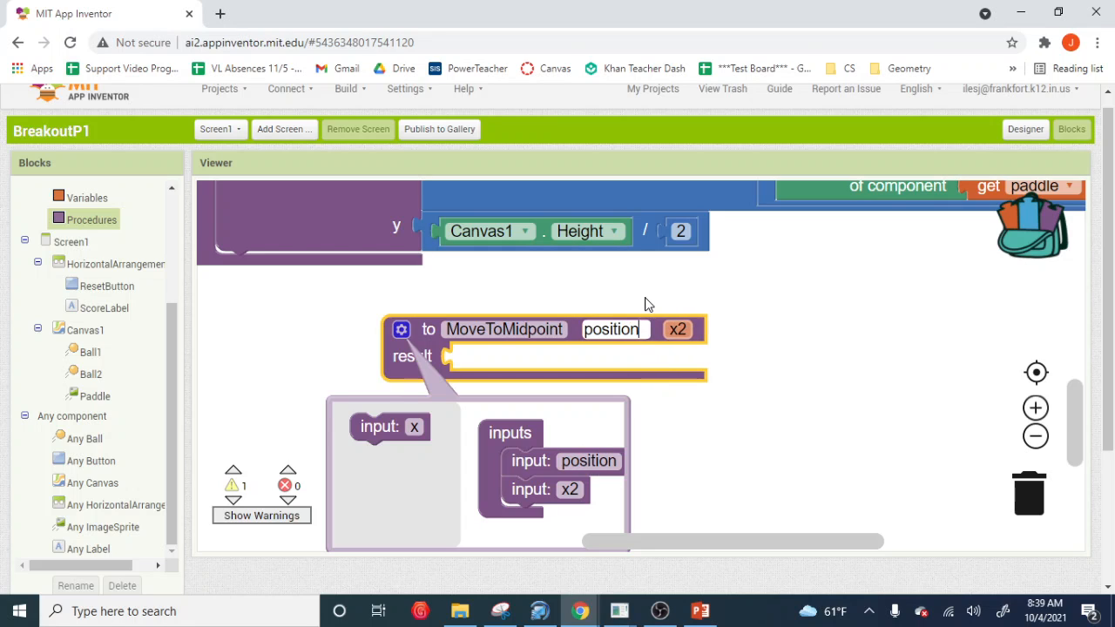
{"action": "left_click", "coordinate": [677, 329]}
{"action": "type", "text": "width"}
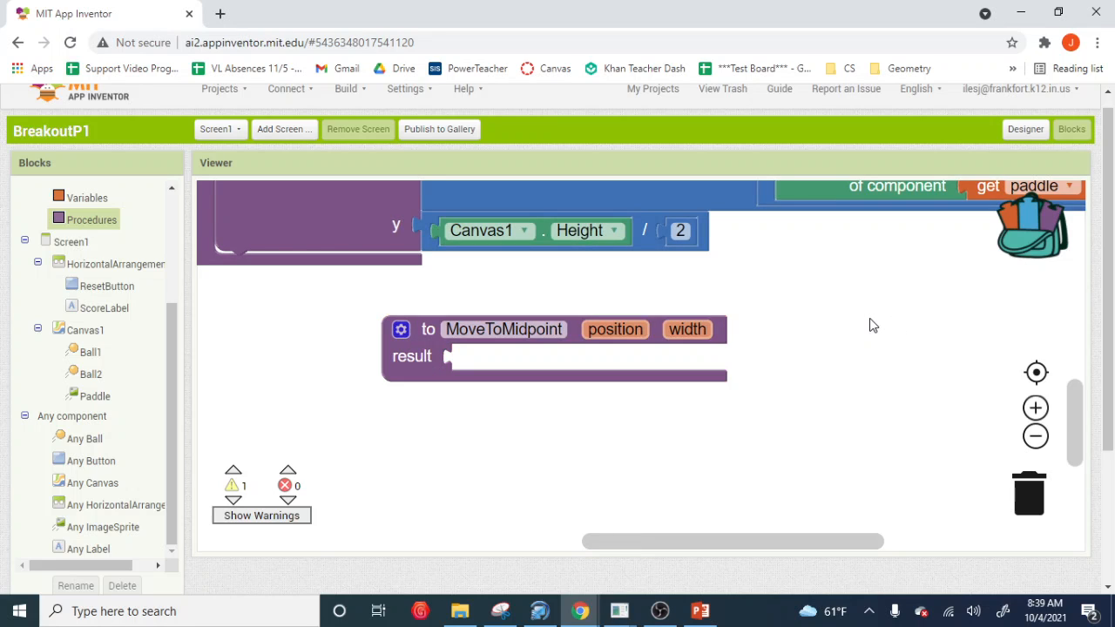
Duplicate the paddle's x-position math block to fill MoveToMidpoint's result slot
{"action": "scroll", "scroll_direction": "down", "scroll_amount": 3}
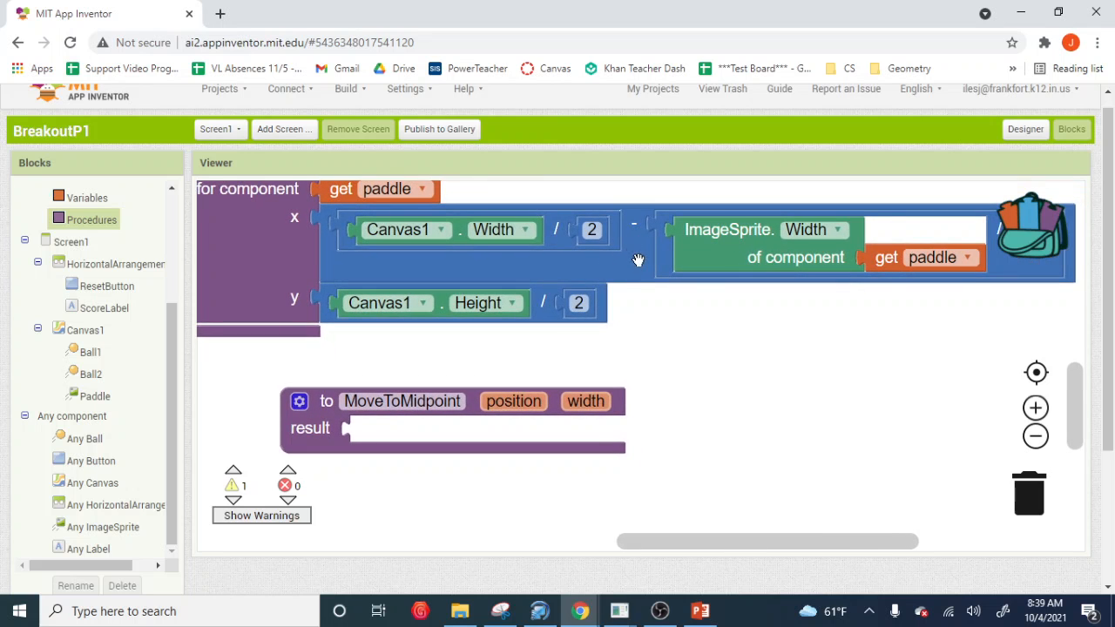
{"action": "mouse_move", "coordinate": [292, 224]}
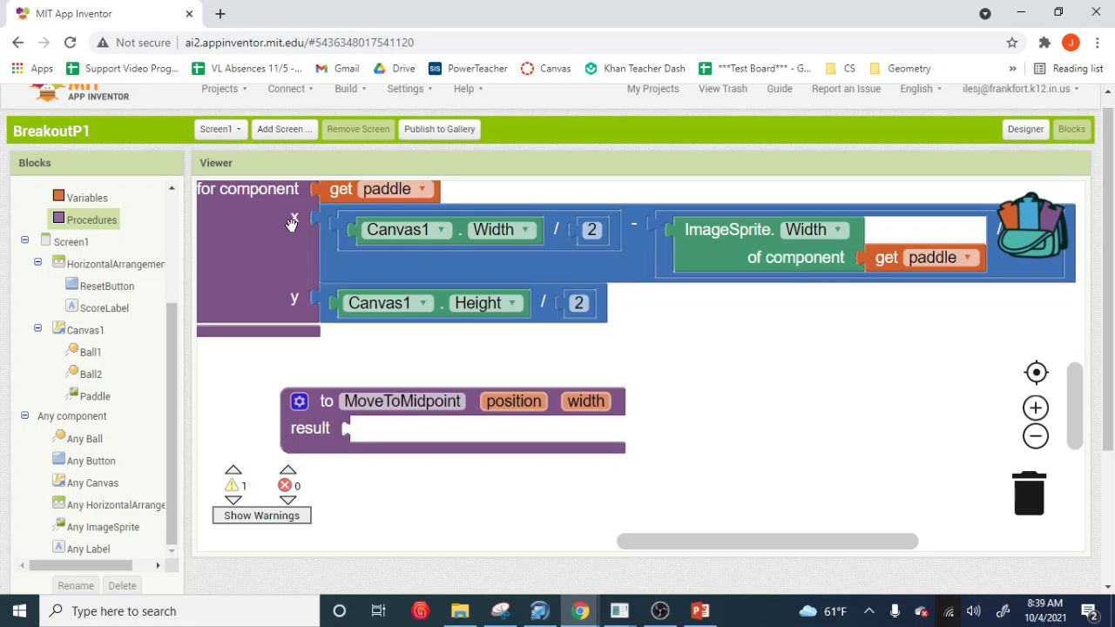
{"action": "mouse_move", "coordinate": [407, 253]}
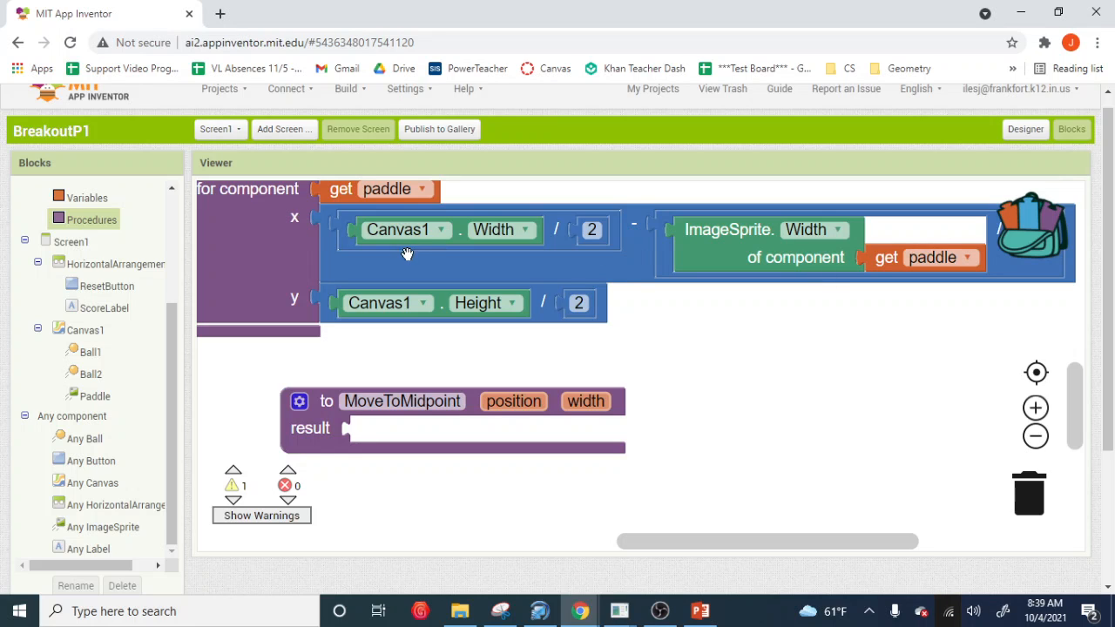
{"action": "right_click", "coordinate": [407, 252]}
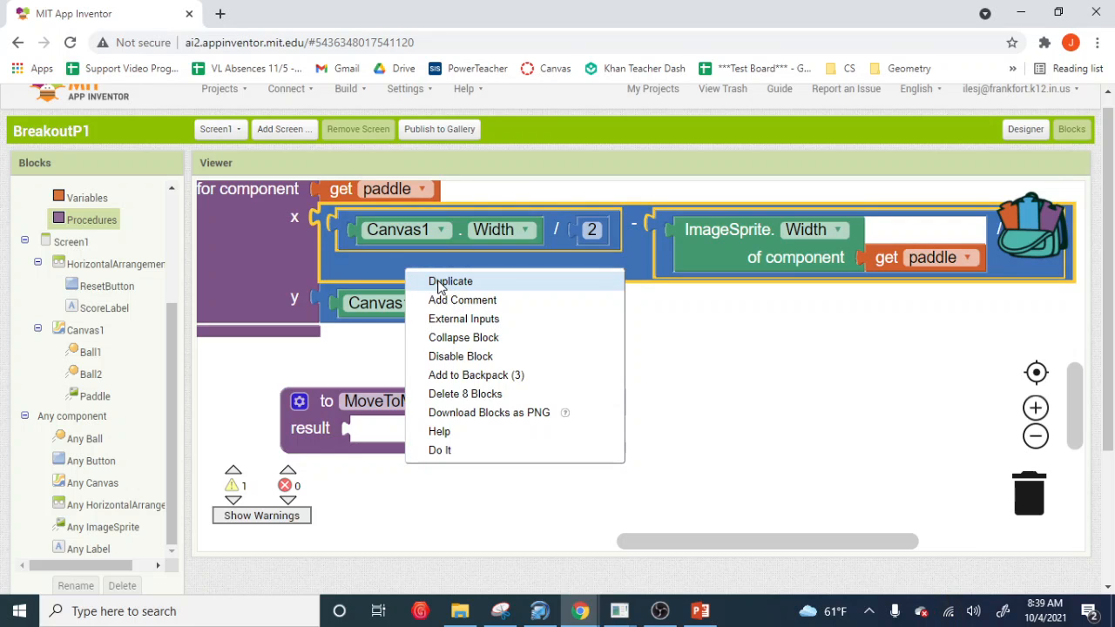
{"action": "left_click", "coordinate": [451, 281]}
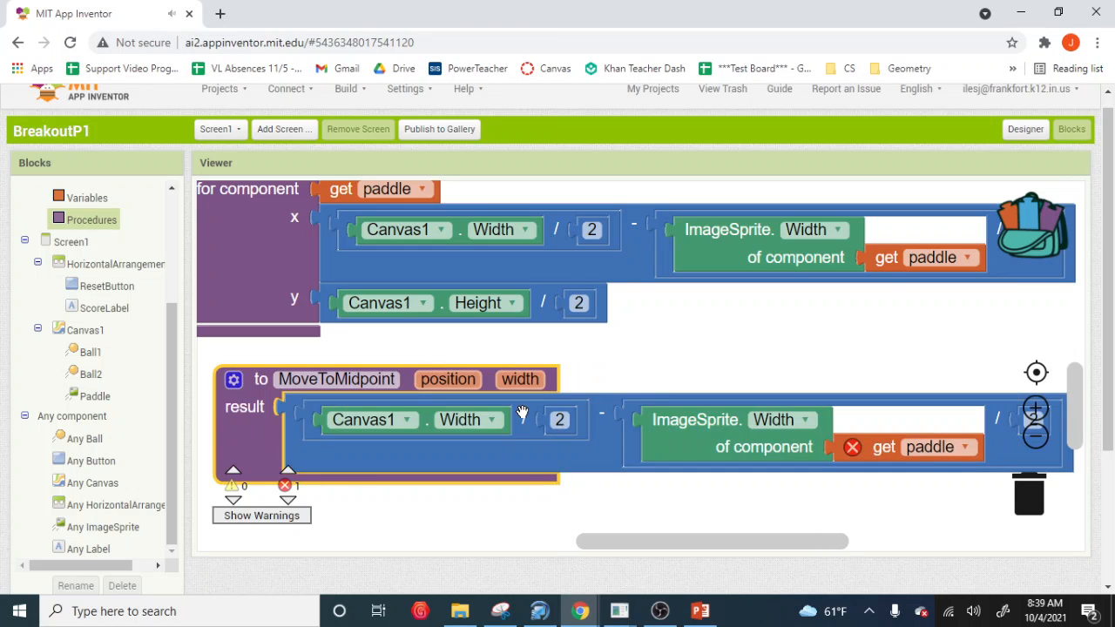
{"action": "mouse_move", "coordinate": [573, 399]}
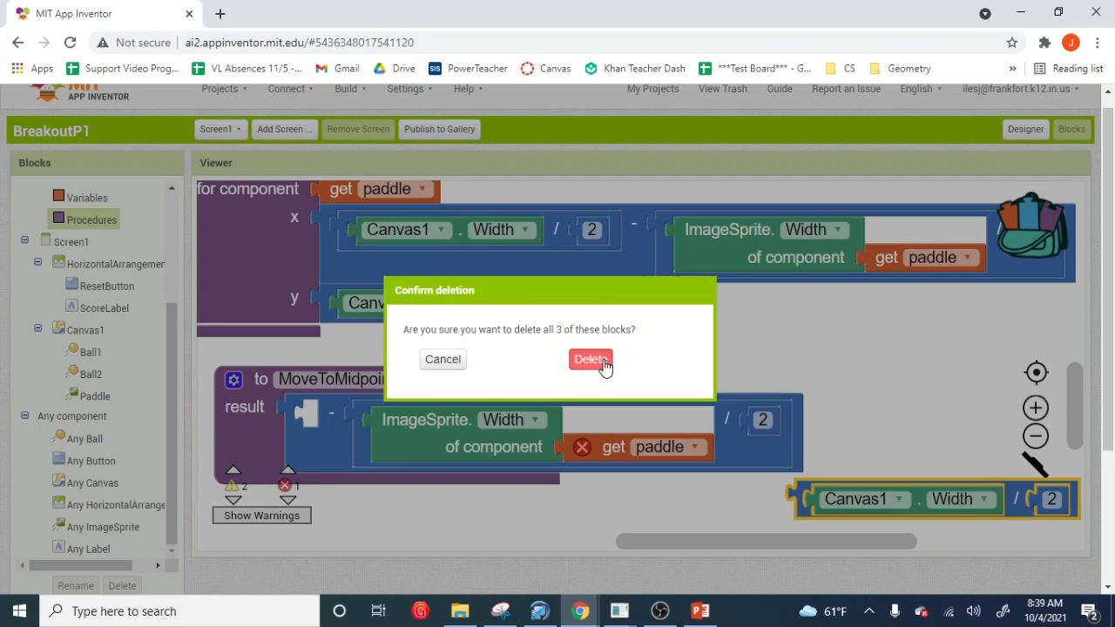
Delete Canvas1.Width / 2 and the paddle width block, leaving position minus a halved value
{"action": "left_click", "coordinate": [590, 359]}
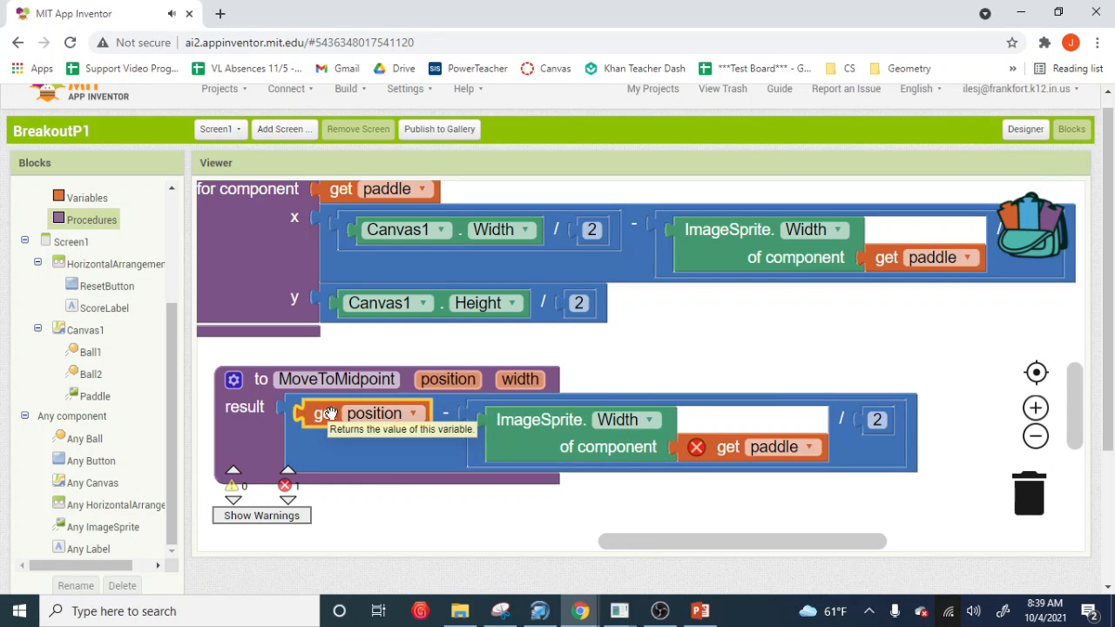
{"action": "mouse_move", "coordinate": [500, 444]}
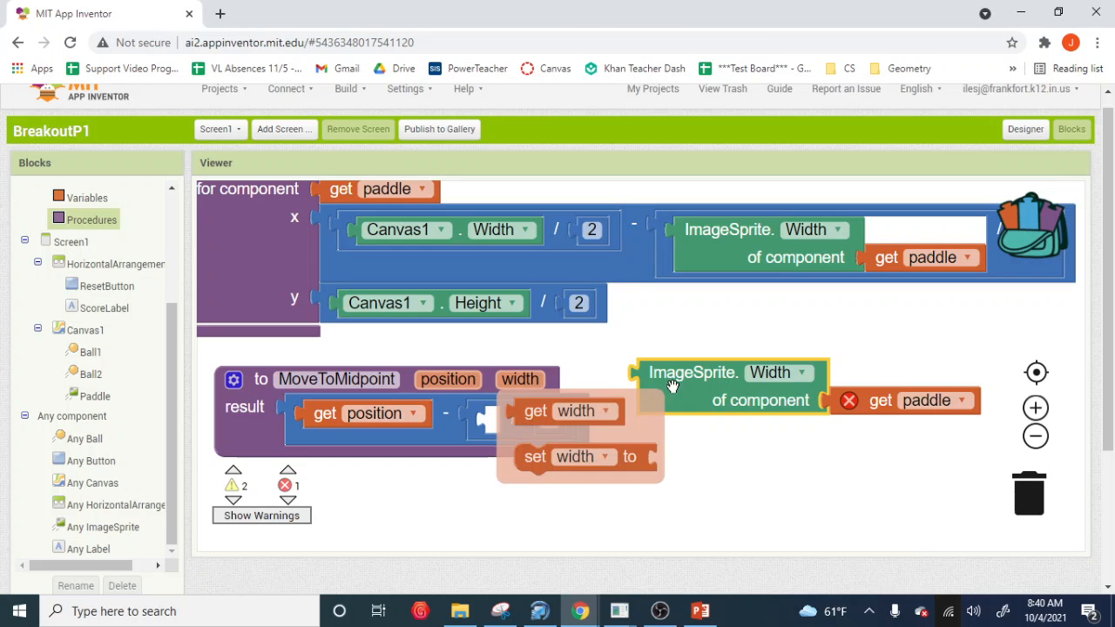
{"action": "left_click_drag", "start_coordinate": [732, 383], "coordinate": [1019, 501]}
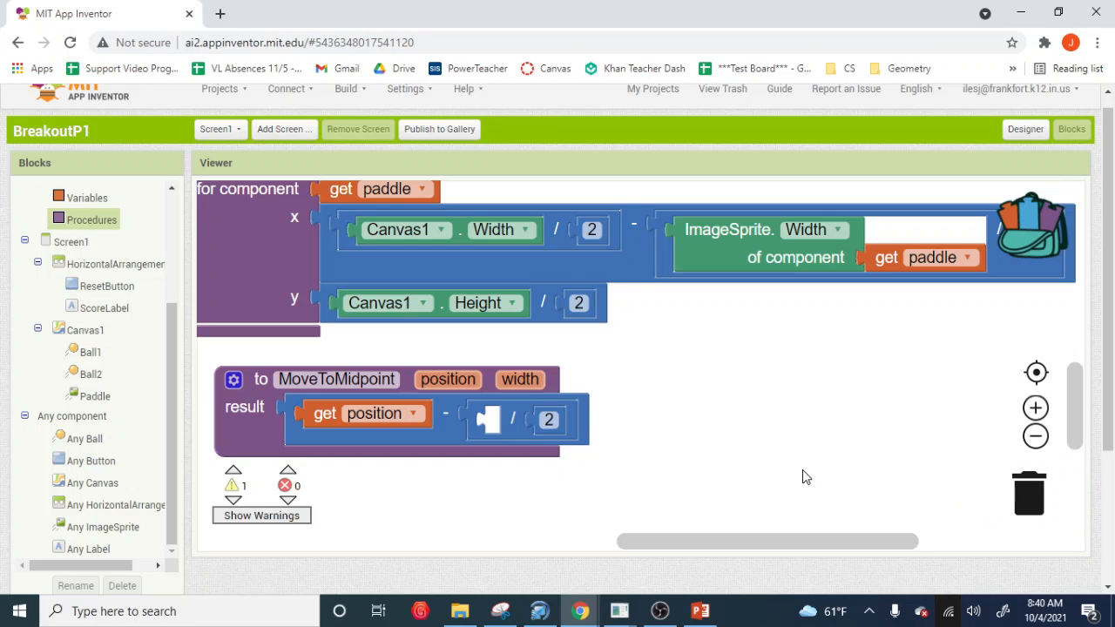
{"action": "left_click", "coordinate": [519, 379]}
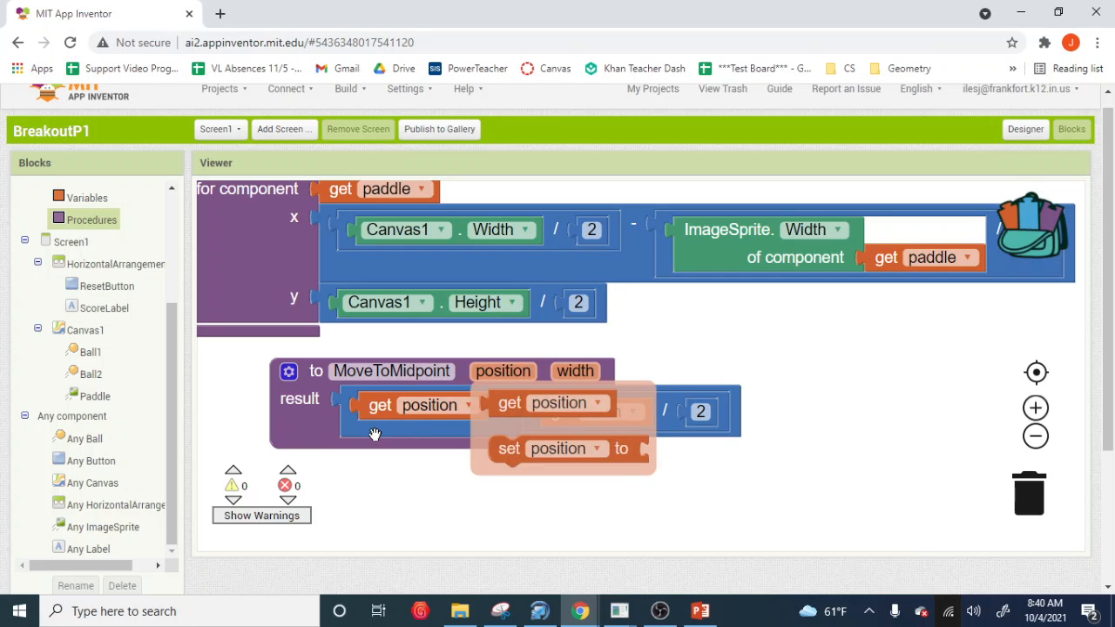
{"action": "mouse_move", "coordinate": [634, 285]}
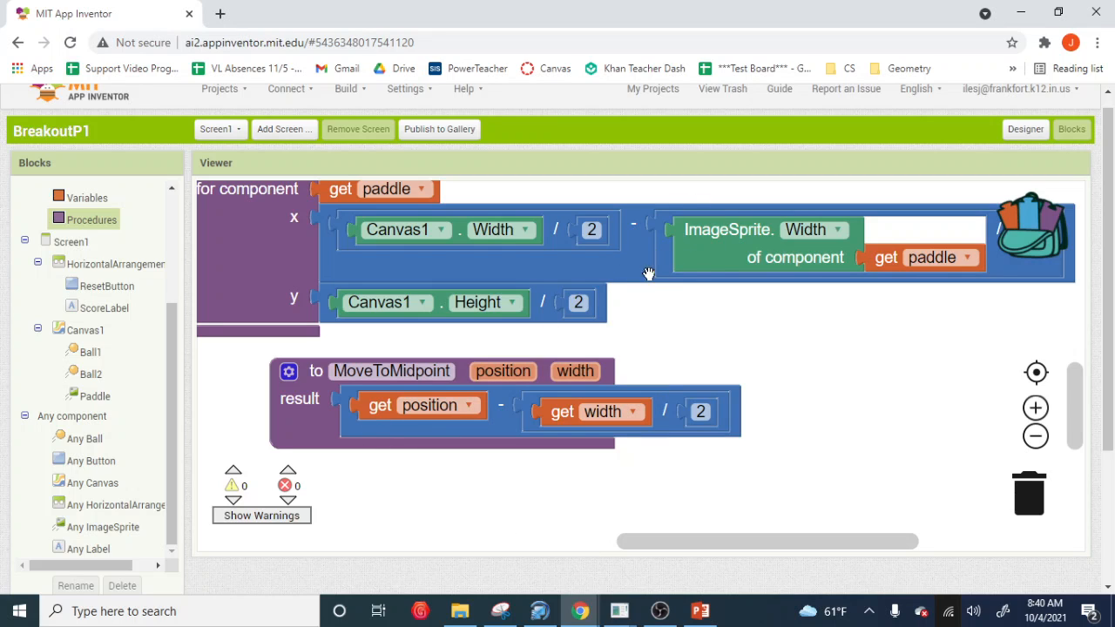
{"action": "mouse_move", "coordinate": [606, 253]}
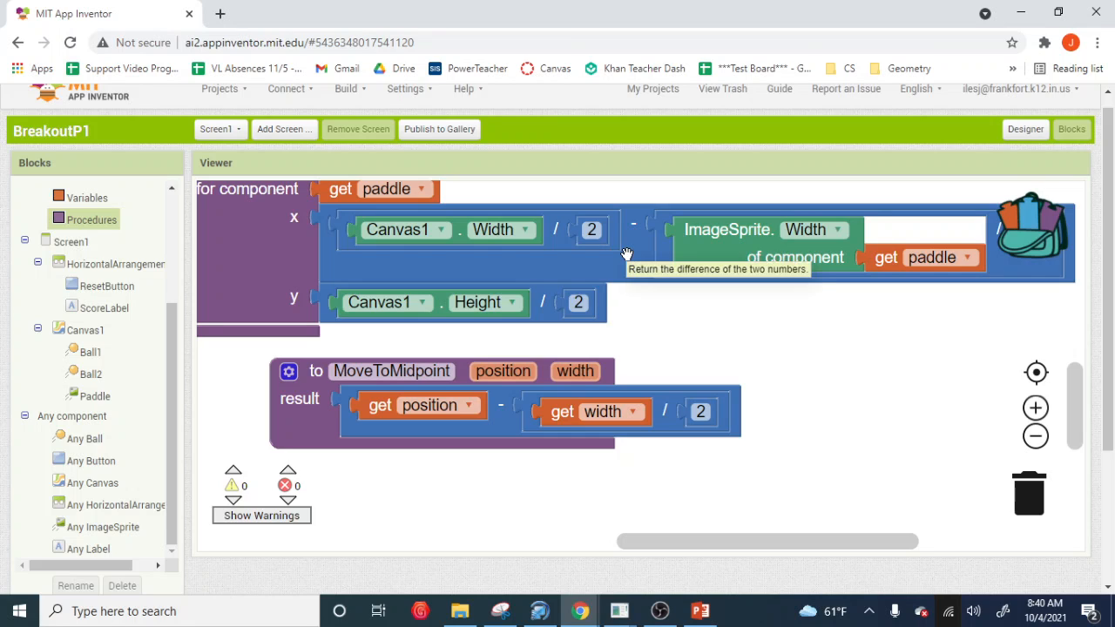
{"action": "mouse_move", "coordinate": [608, 265]}
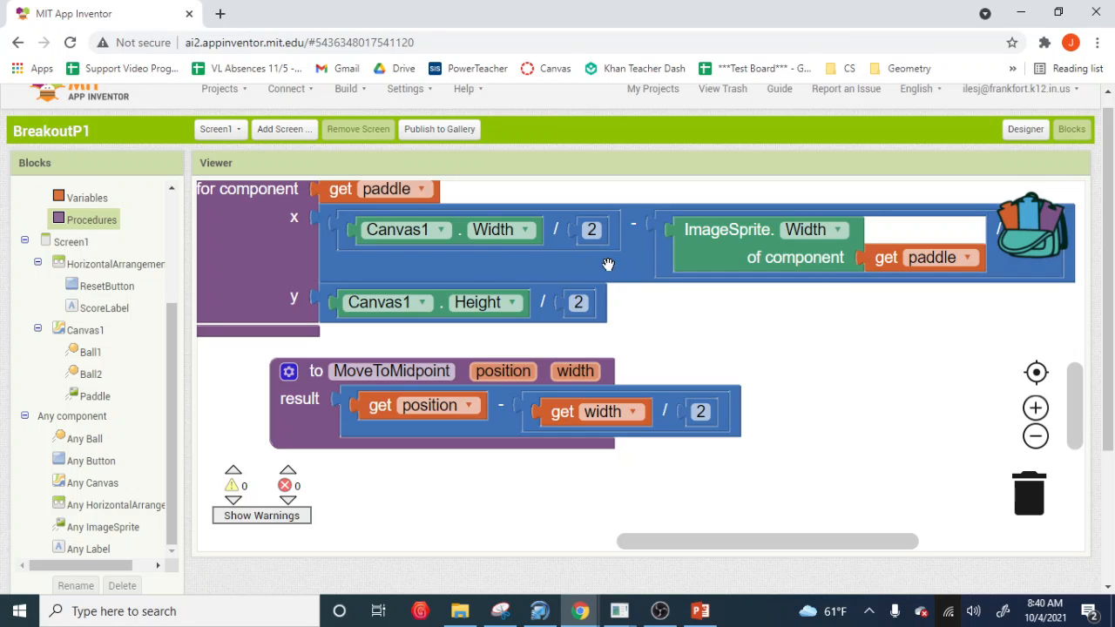
{"action": "mouse_move", "coordinate": [335, 421]}
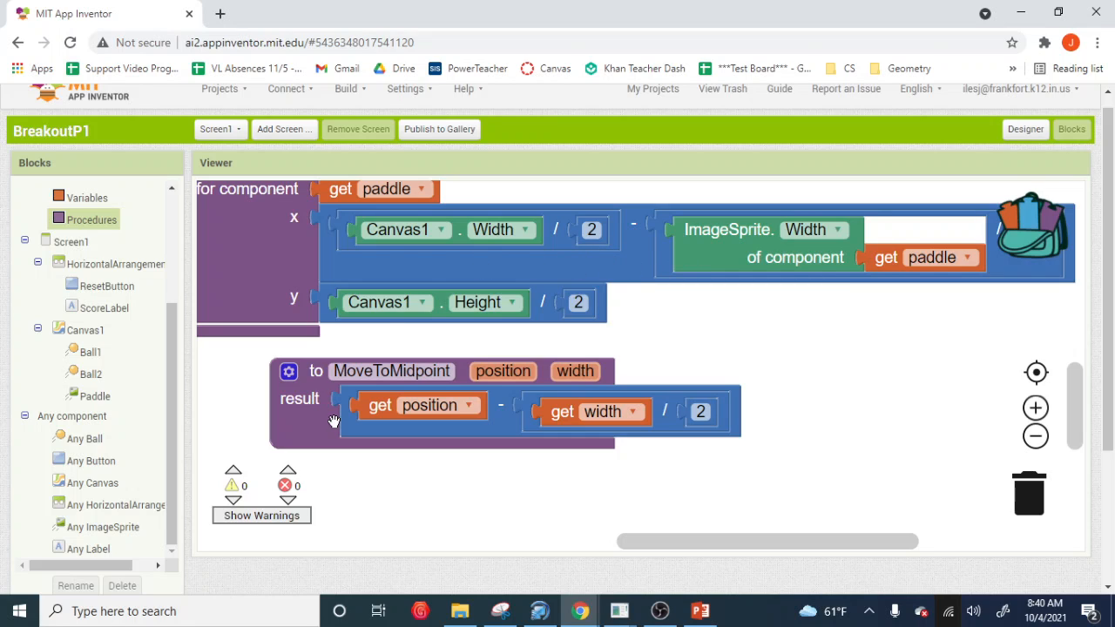
{"action": "mouse_move", "coordinate": [323, 425]}
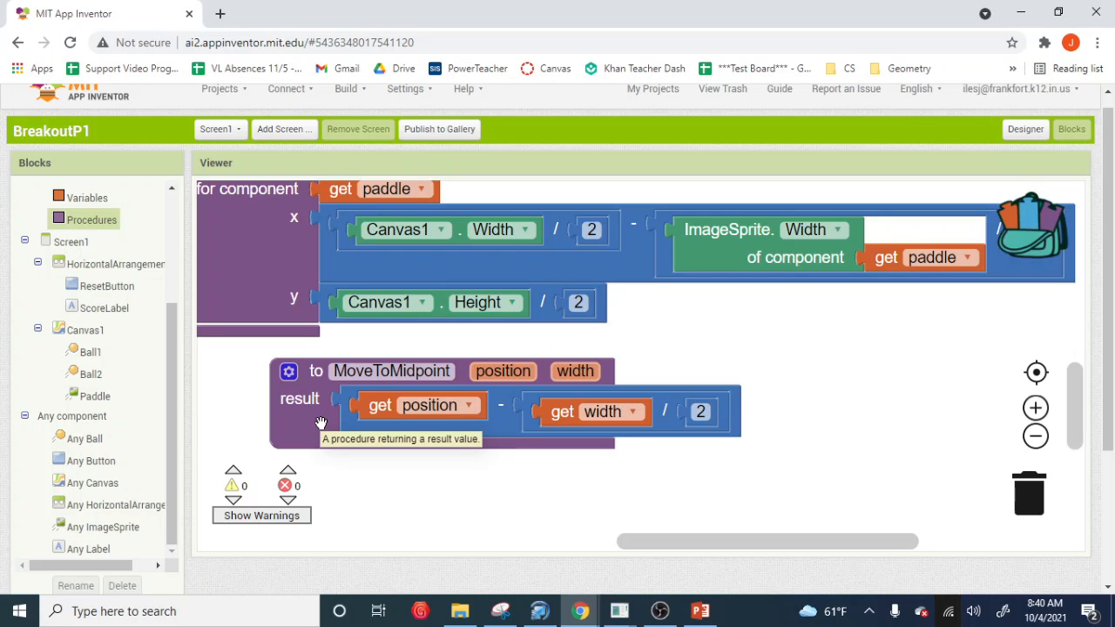
{"action": "mouse_move", "coordinate": [523, 397]}
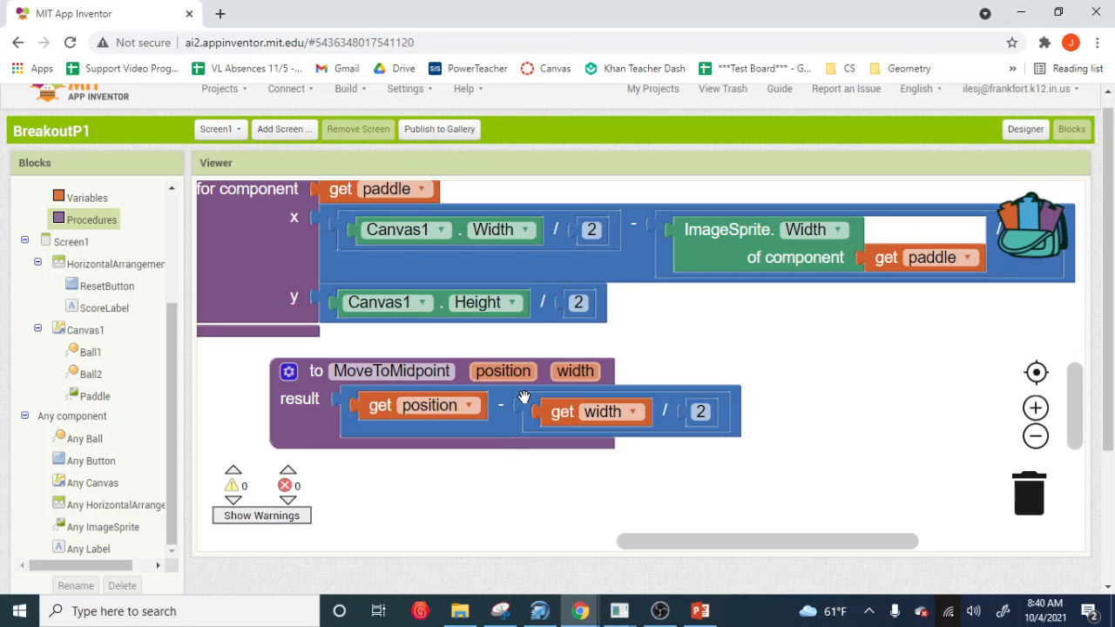
{"action": "mouse_move", "coordinate": [536, 272]}
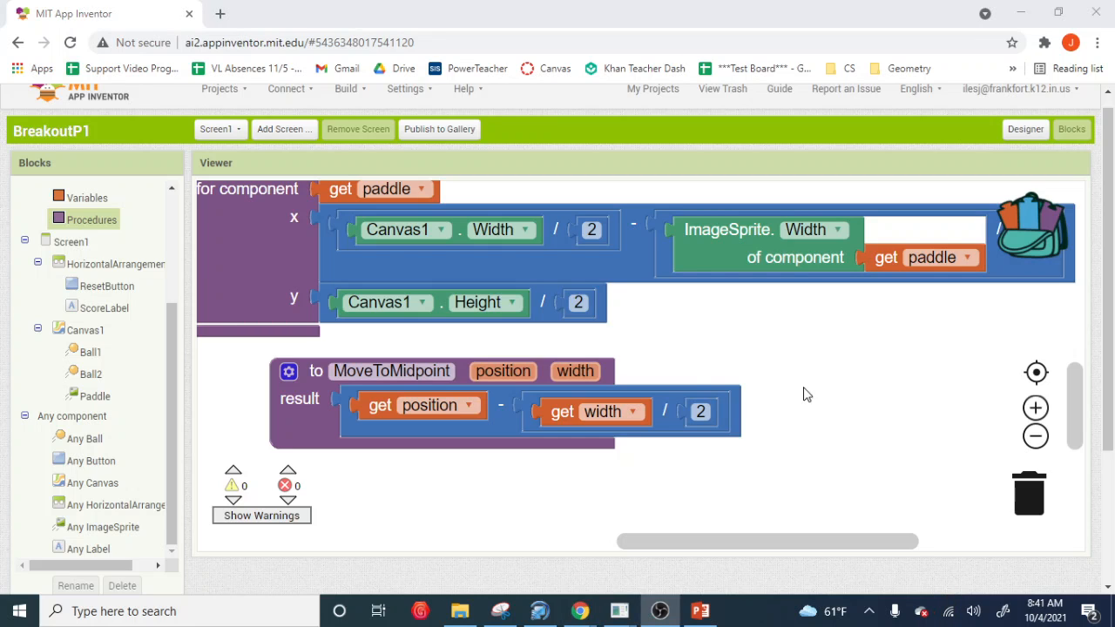
{"action": "mouse_move", "coordinate": [300, 413]}
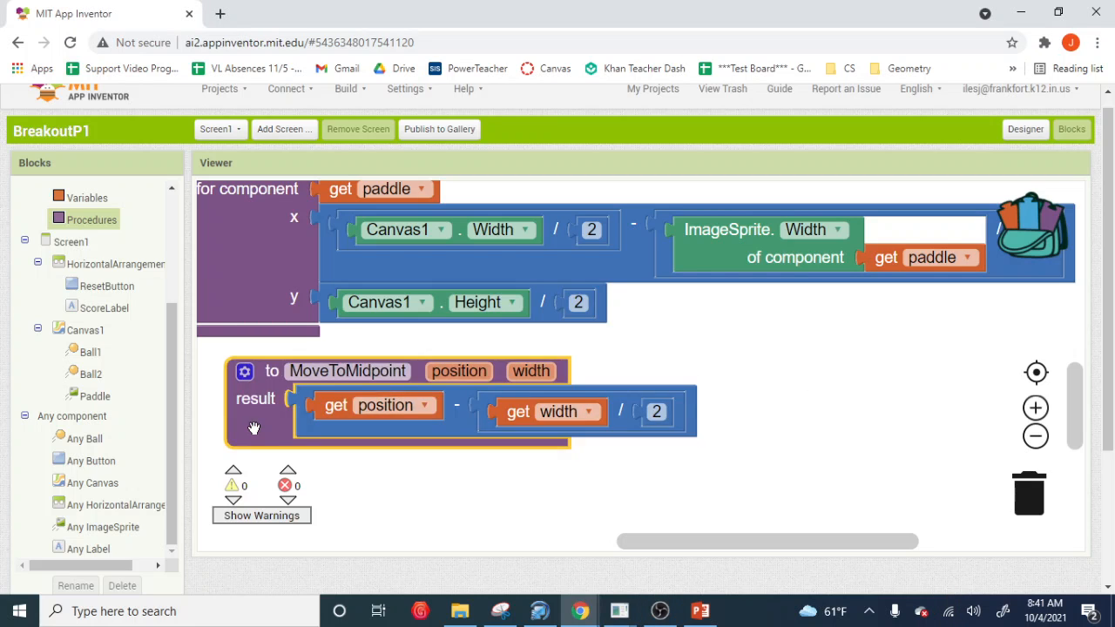
Pull the inline x math out of the MoveTo x socket and browse the procedure blocks
{"action": "left_click", "coordinate": [379, 215]}
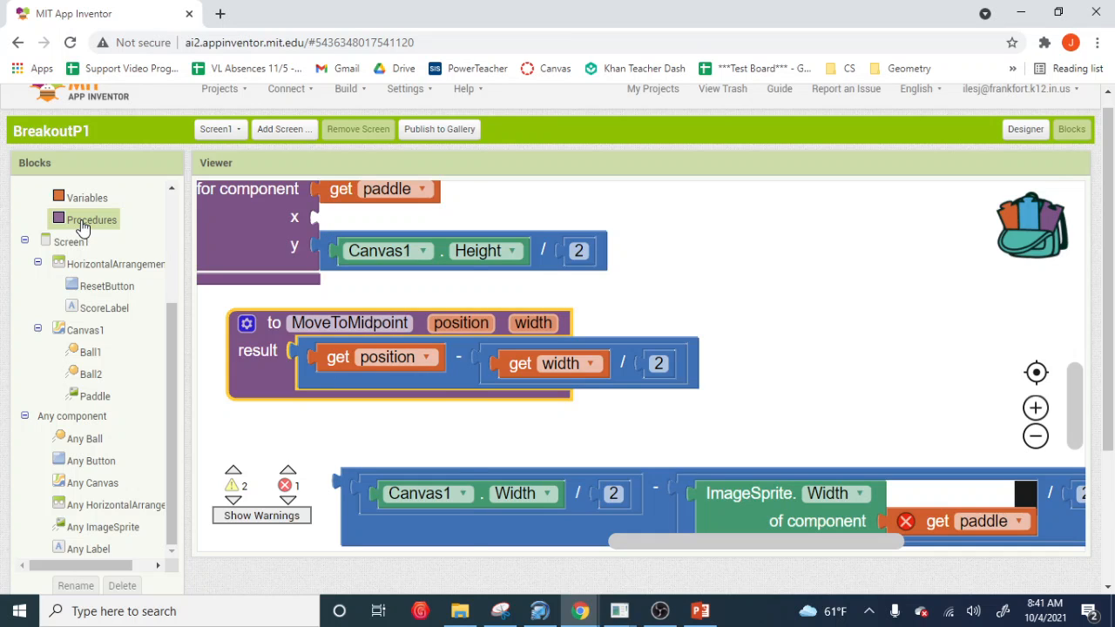
{"action": "left_click", "coordinate": [94, 220]}
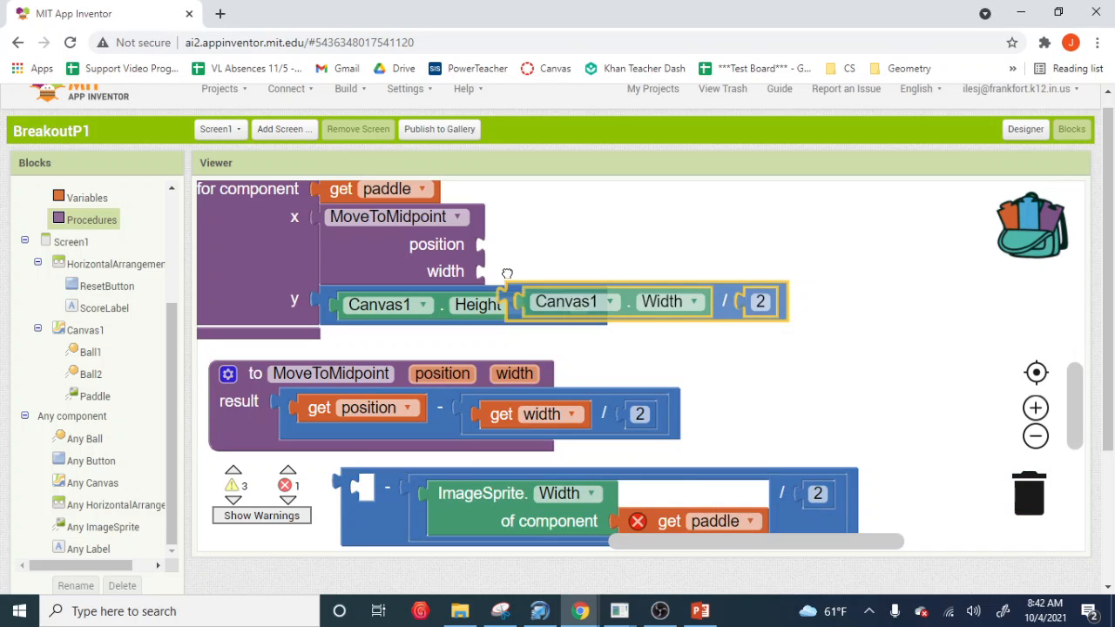
Pass Canvas1.Width / 2 as position and delete the three leftover math blocks
{"action": "left_click_drag", "start_coordinate": [636, 302], "coordinate": [636, 256]}
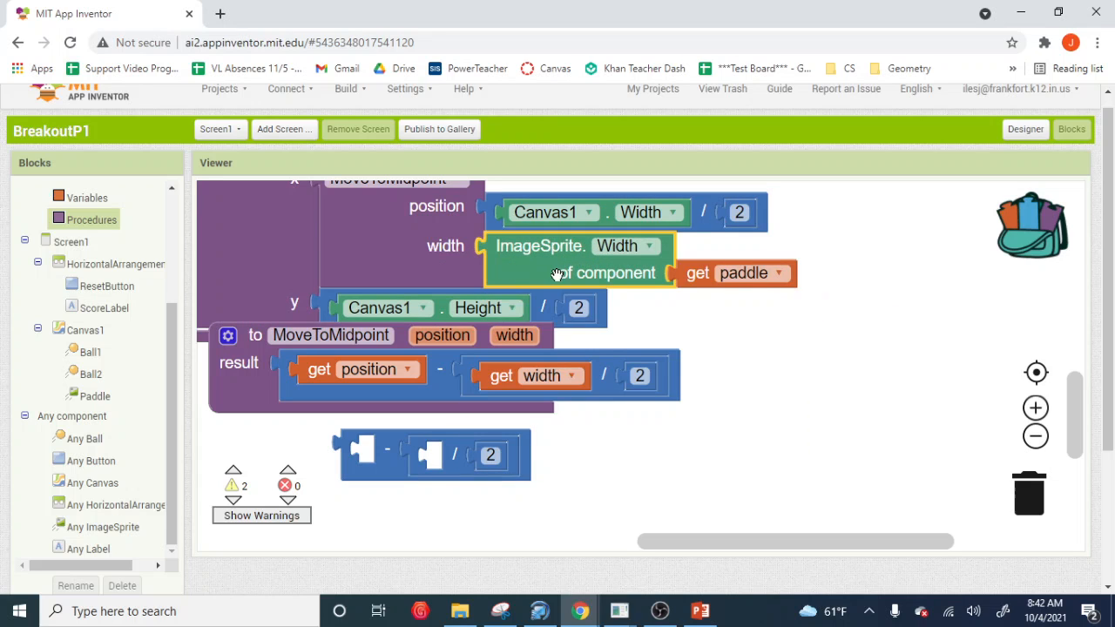
{"action": "mouse_move", "coordinate": [464, 484]}
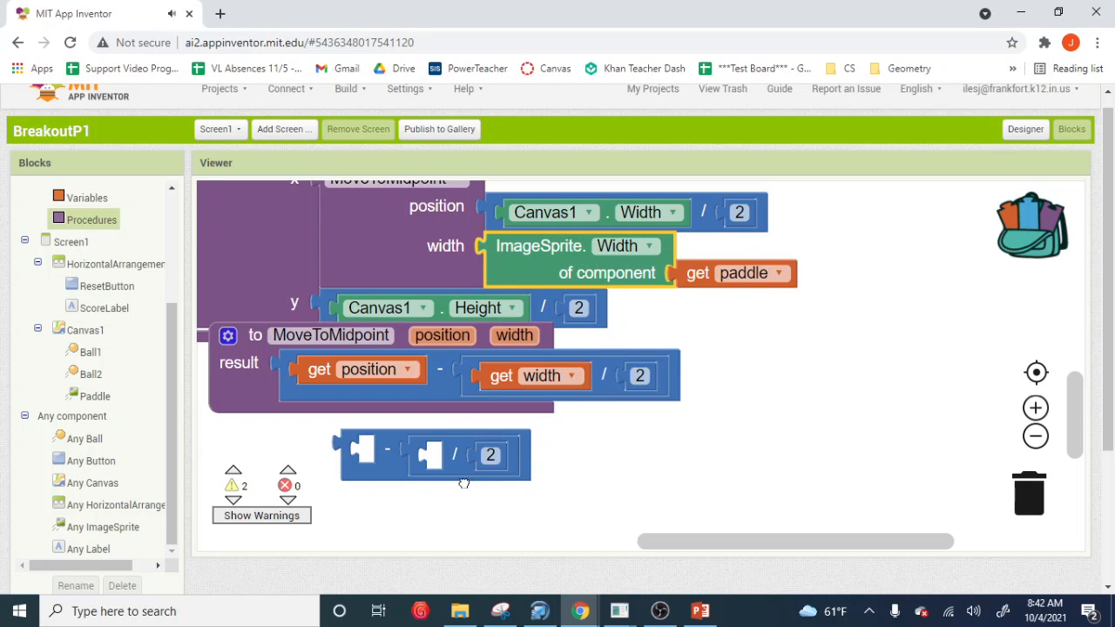
{"action": "left_click_drag", "start_coordinate": [435, 453], "coordinate": [937, 509]}
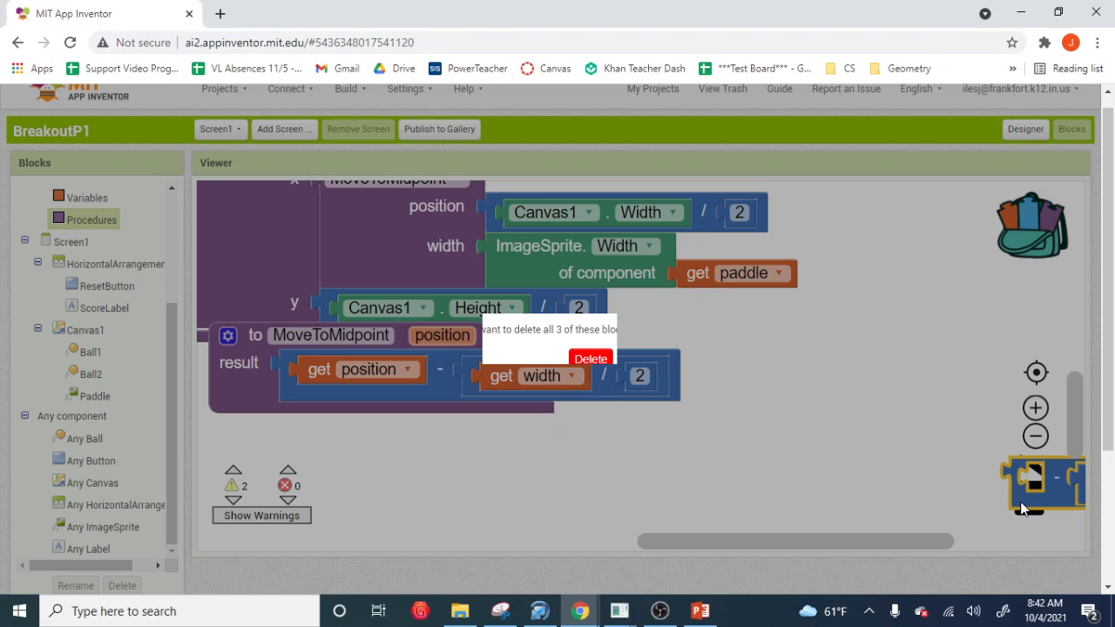
{"action": "left_click", "coordinate": [591, 359]}
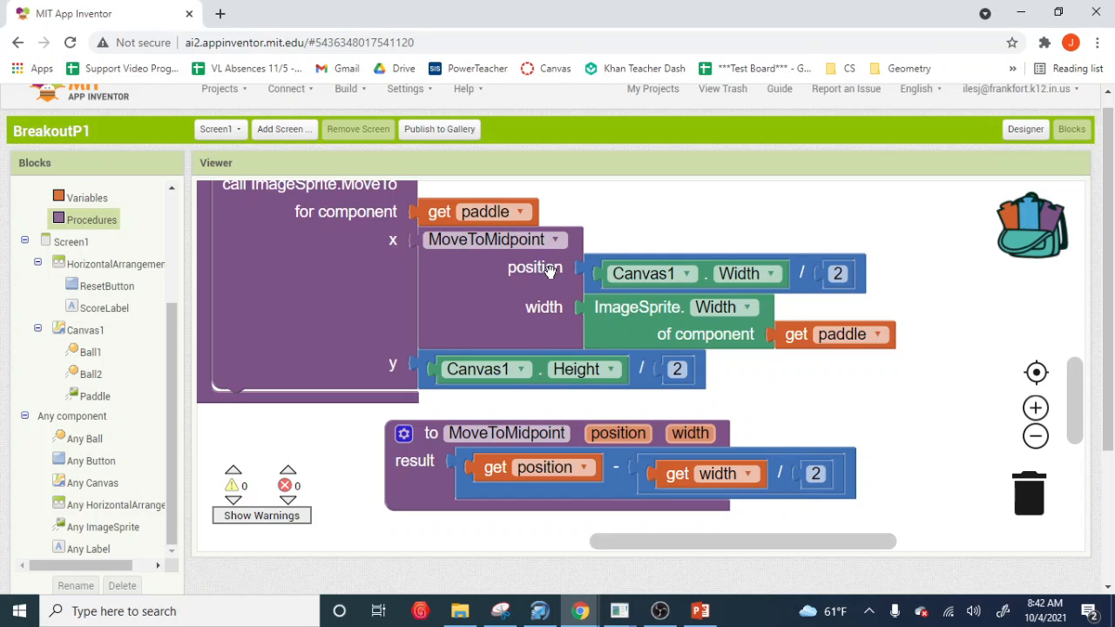
{"action": "mouse_move", "coordinate": [597, 264]}
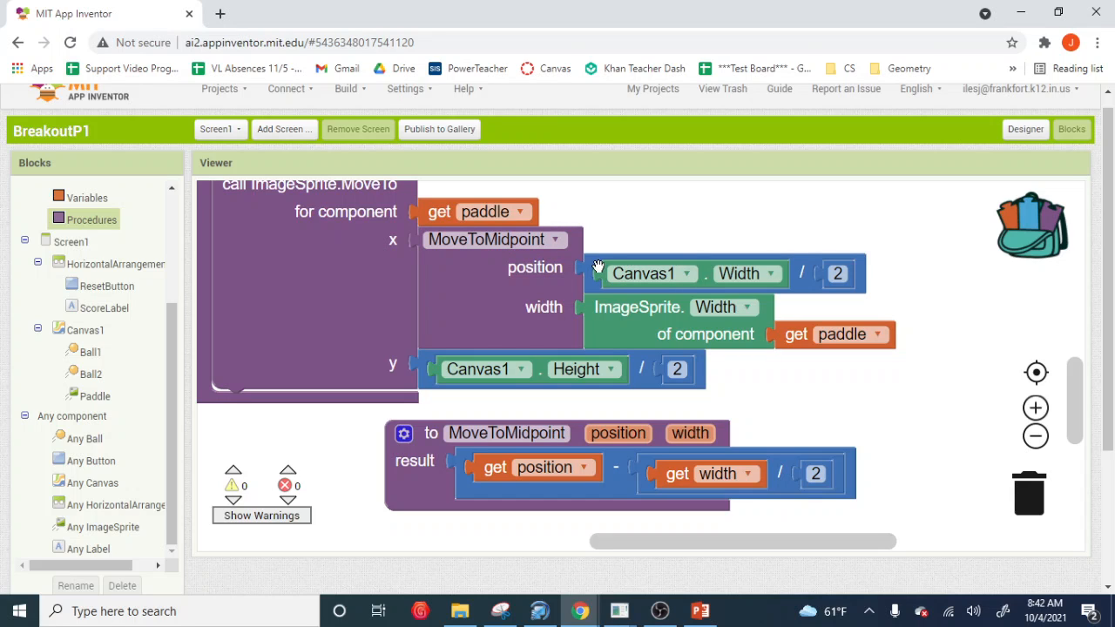
{"action": "mouse_move", "coordinate": [624, 317]}
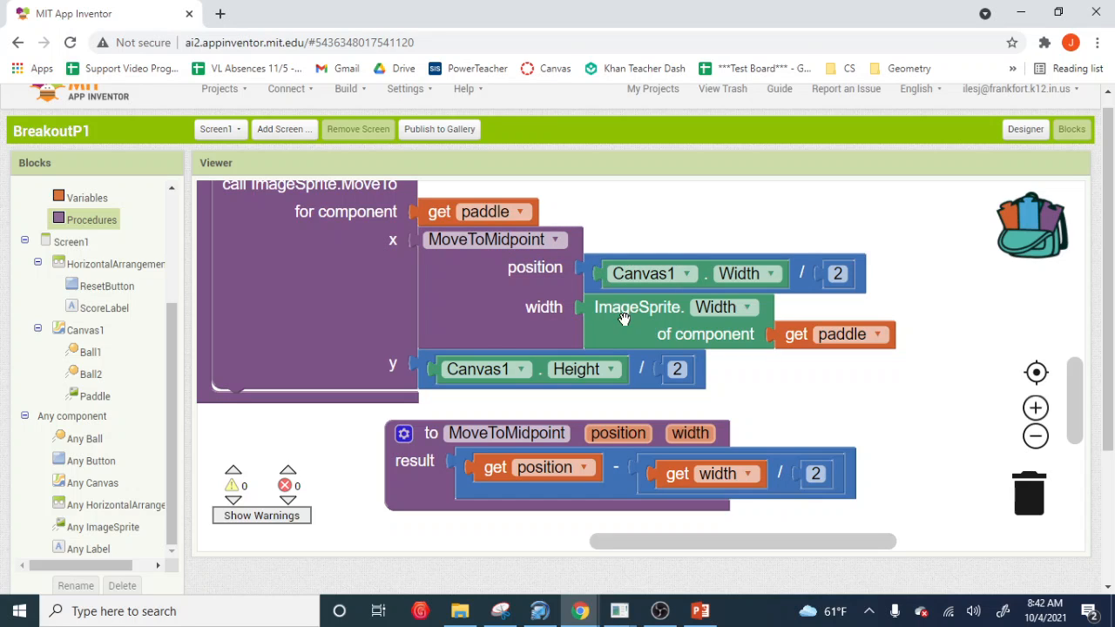
{"action": "mouse_move", "coordinate": [657, 317]}
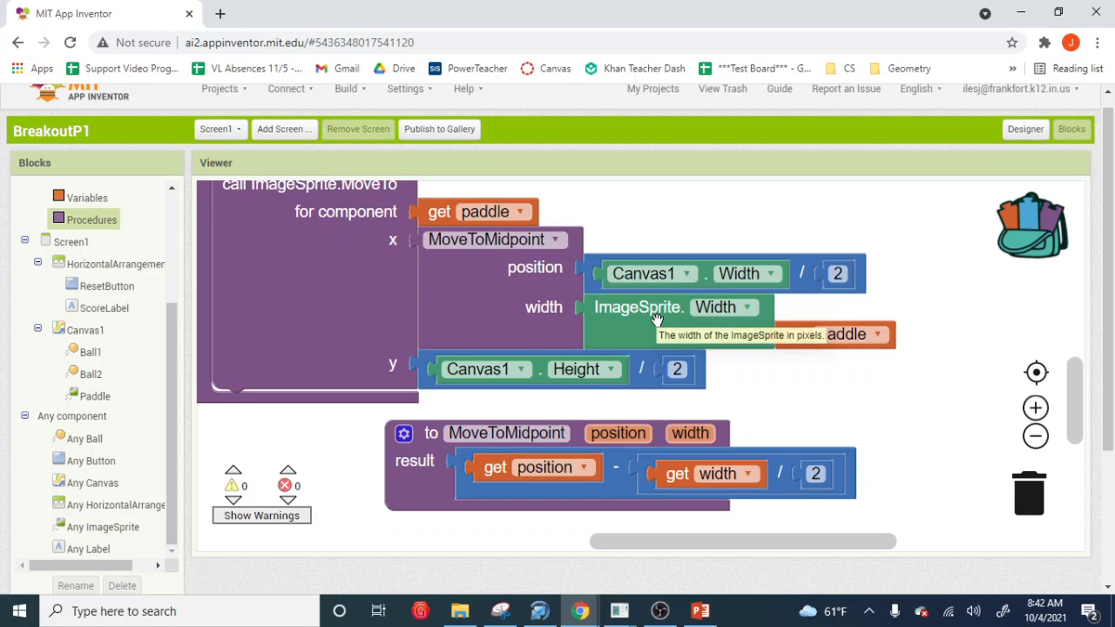
{"action": "mouse_move", "coordinate": [501, 307]}
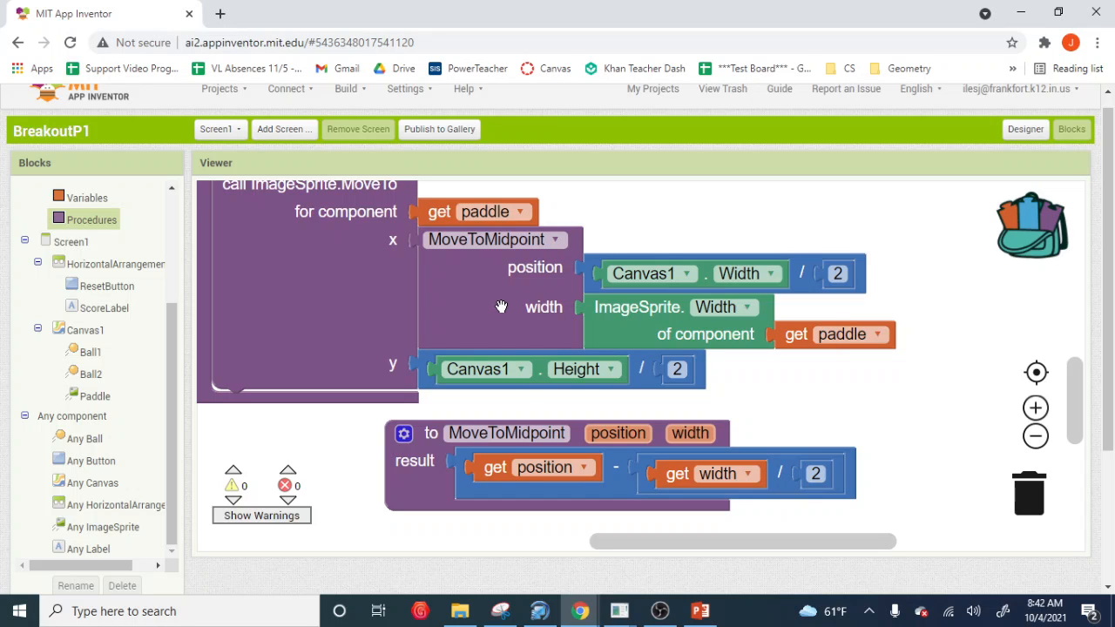
Reset the Breakout game on the tablet to check paddle centring, then return to Blocks
{"action": "left_click", "coordinate": [709, 467]}
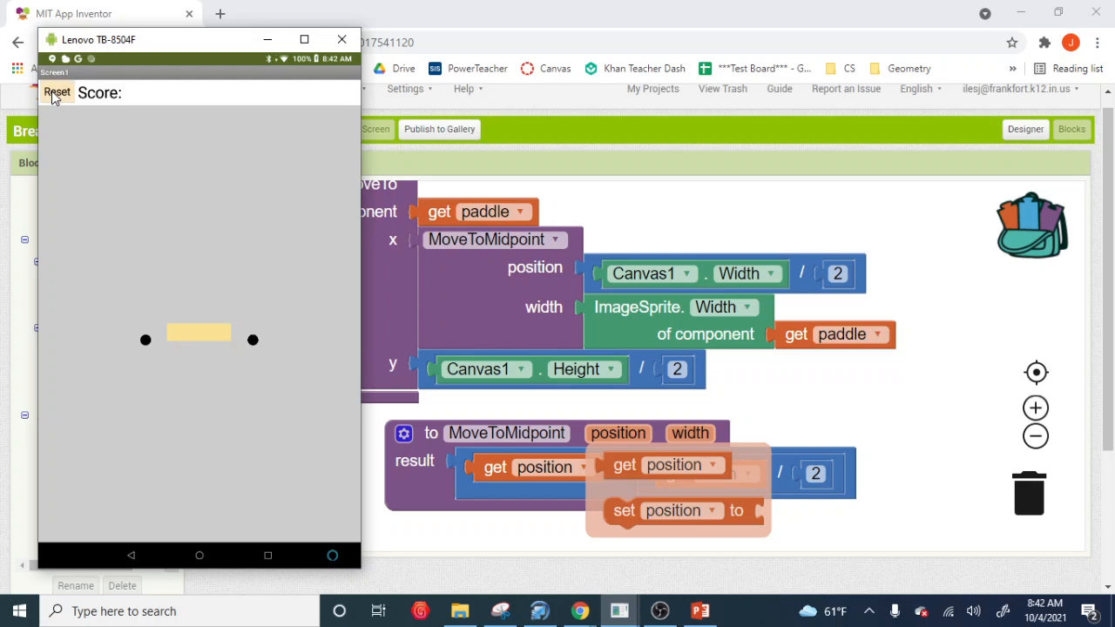
{"action": "left_click", "coordinate": [56, 92]}
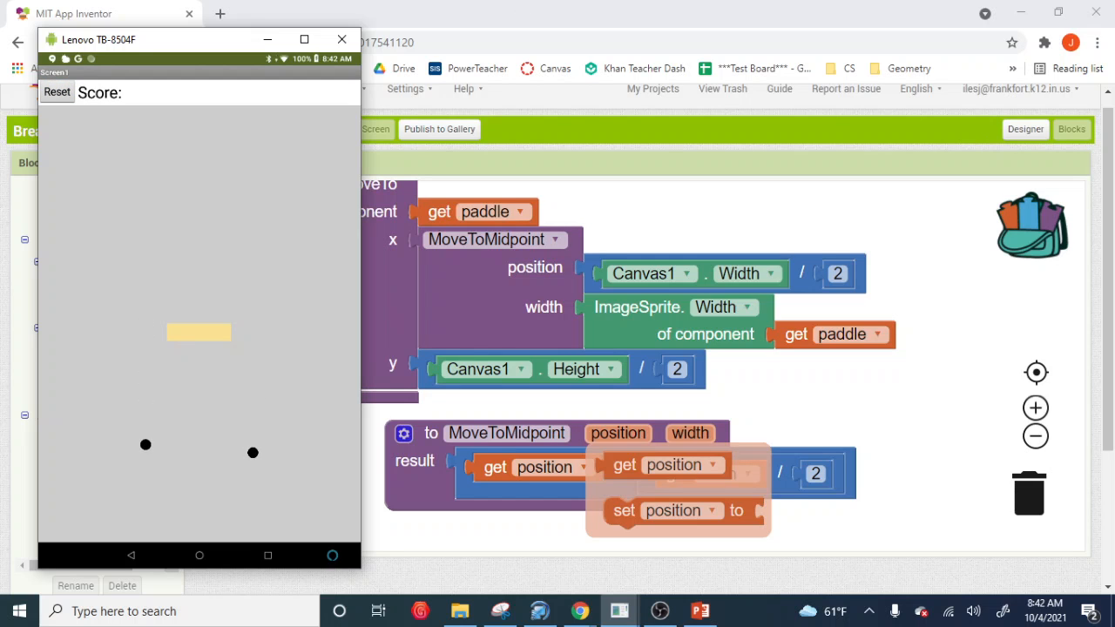
{"action": "left_click", "coordinate": [342, 39]}
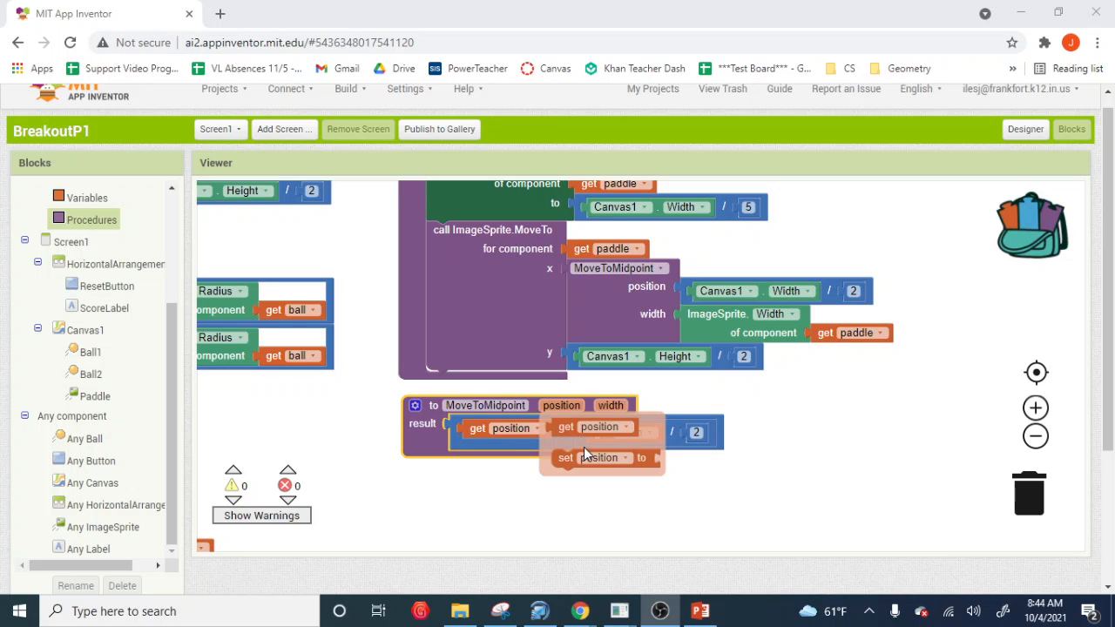
{"action": "mouse_move", "coordinate": [482, 433]}
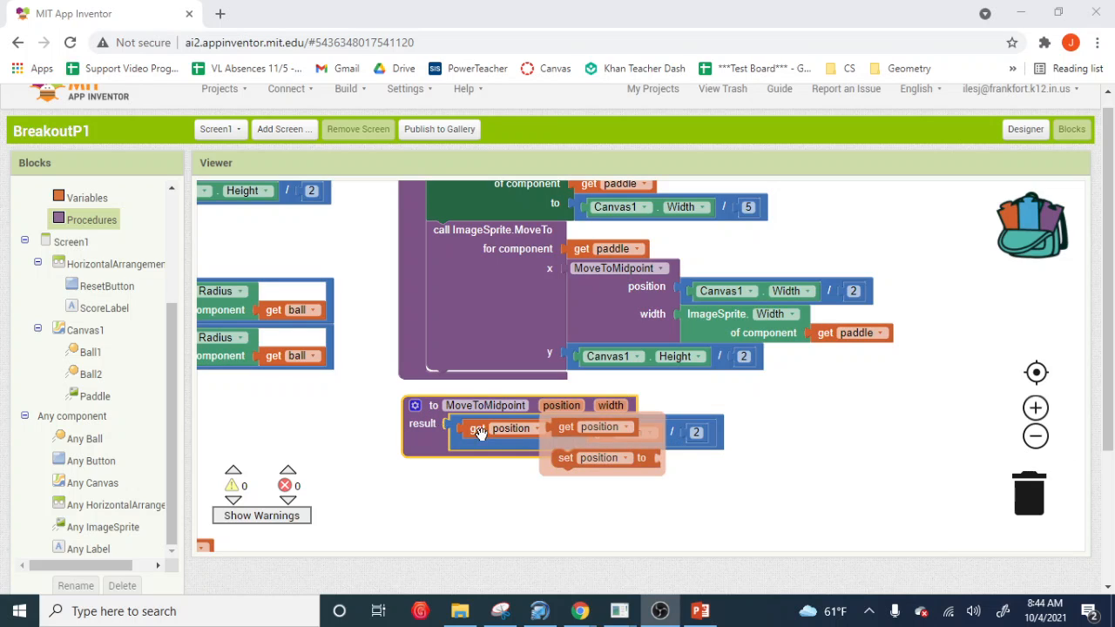
{"action": "mouse_move", "coordinate": [399, 434]}
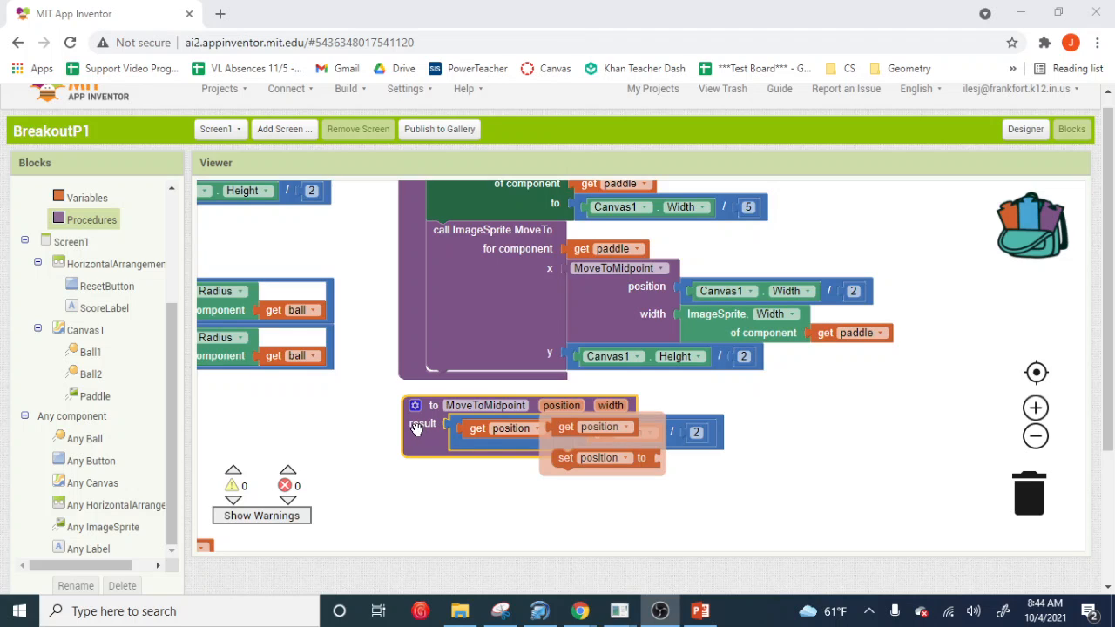
{"action": "mouse_move", "coordinate": [540, 288]}
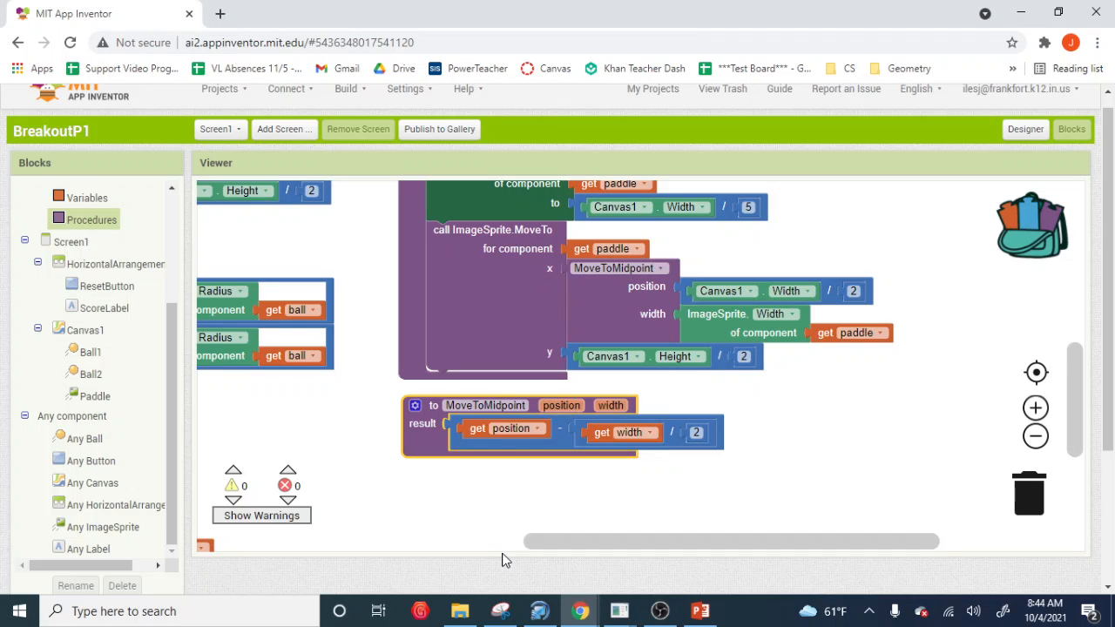
{"action": "mouse_move", "coordinate": [514, 534]}
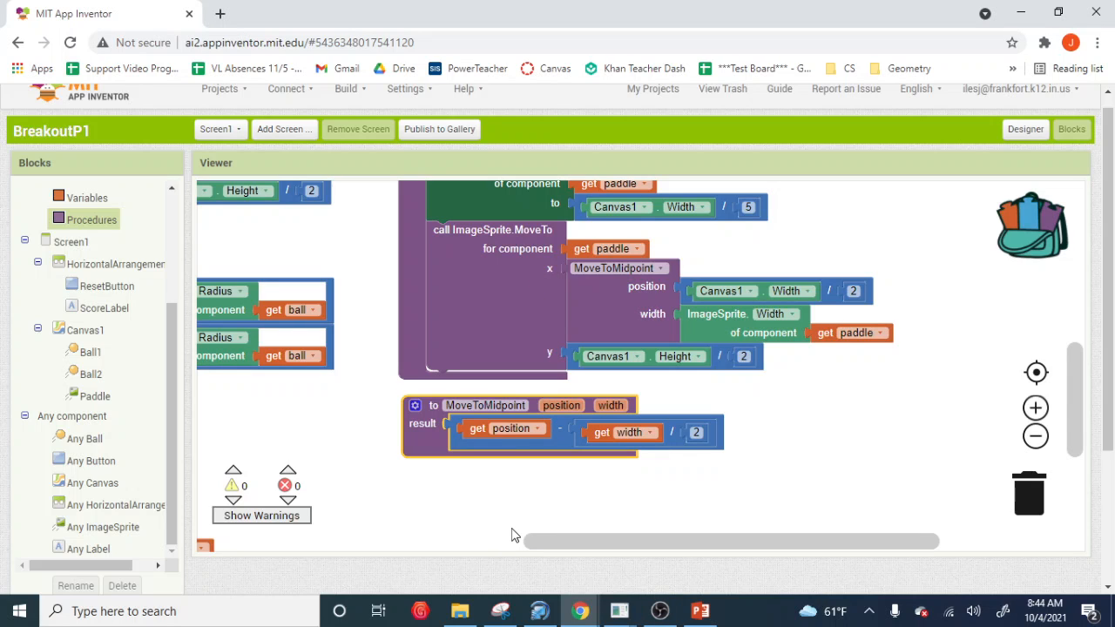
{"action": "mouse_move", "coordinate": [505, 470]}
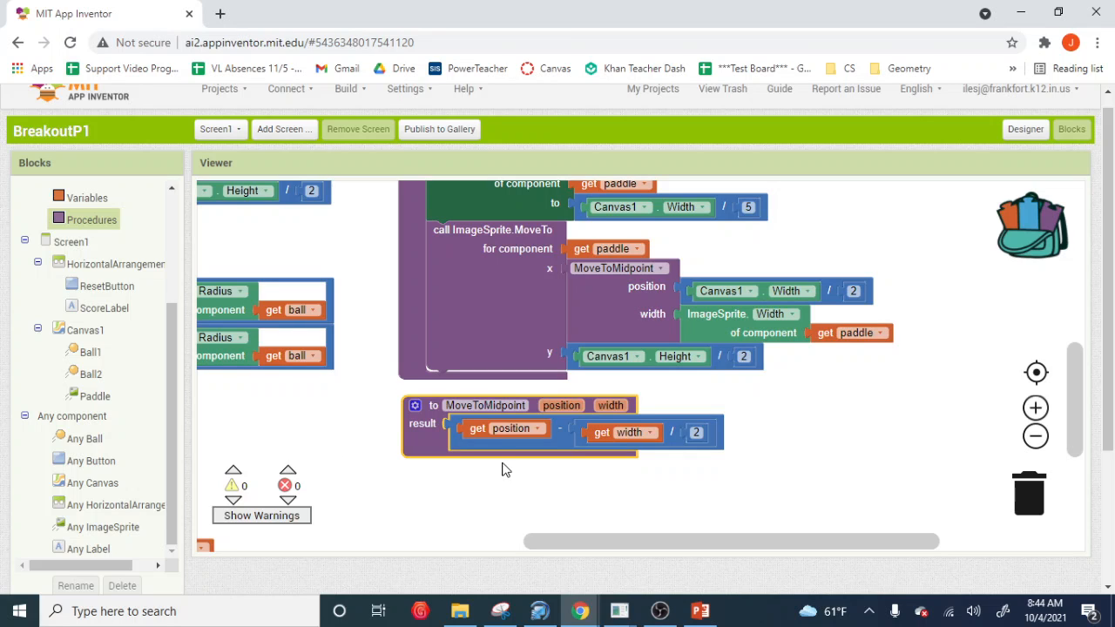
{"action": "mouse_move", "coordinate": [522, 429]}
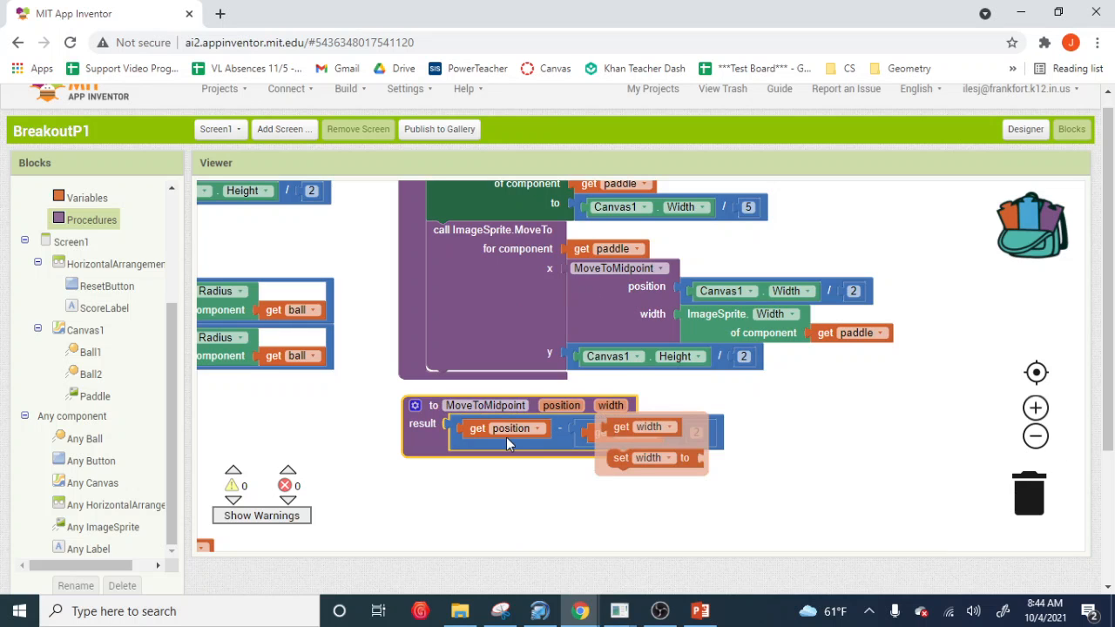
{"action": "mouse_move", "coordinate": [470, 507]}
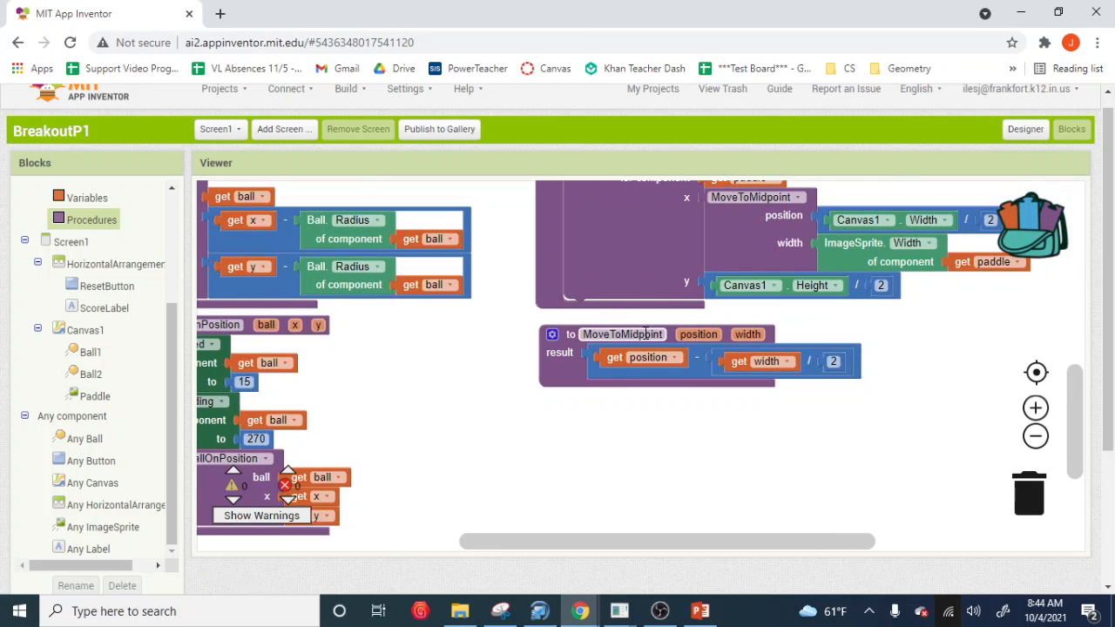
{"action": "mouse_move", "coordinate": [671, 331]}
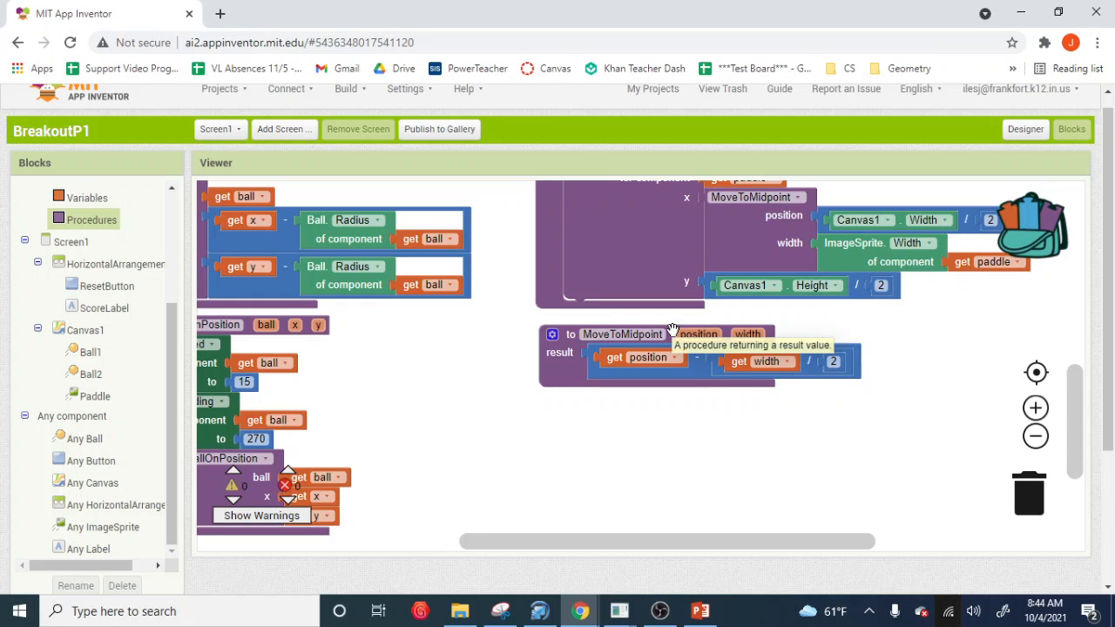
{"action": "mouse_move", "coordinate": [712, 330]}
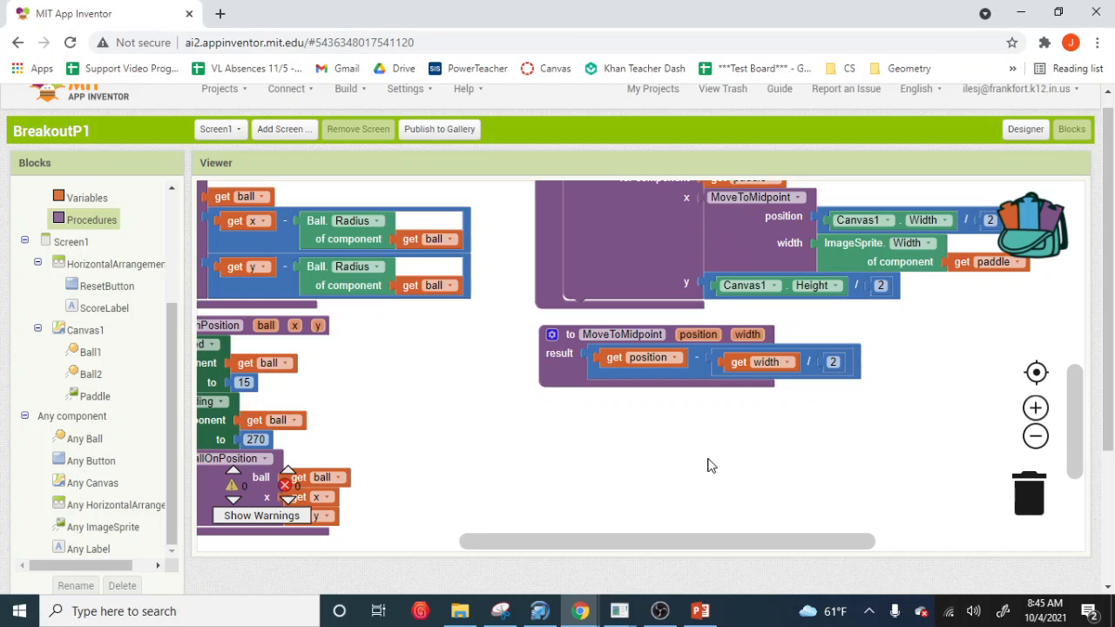
{"action": "mouse_move", "coordinate": [647, 457]}
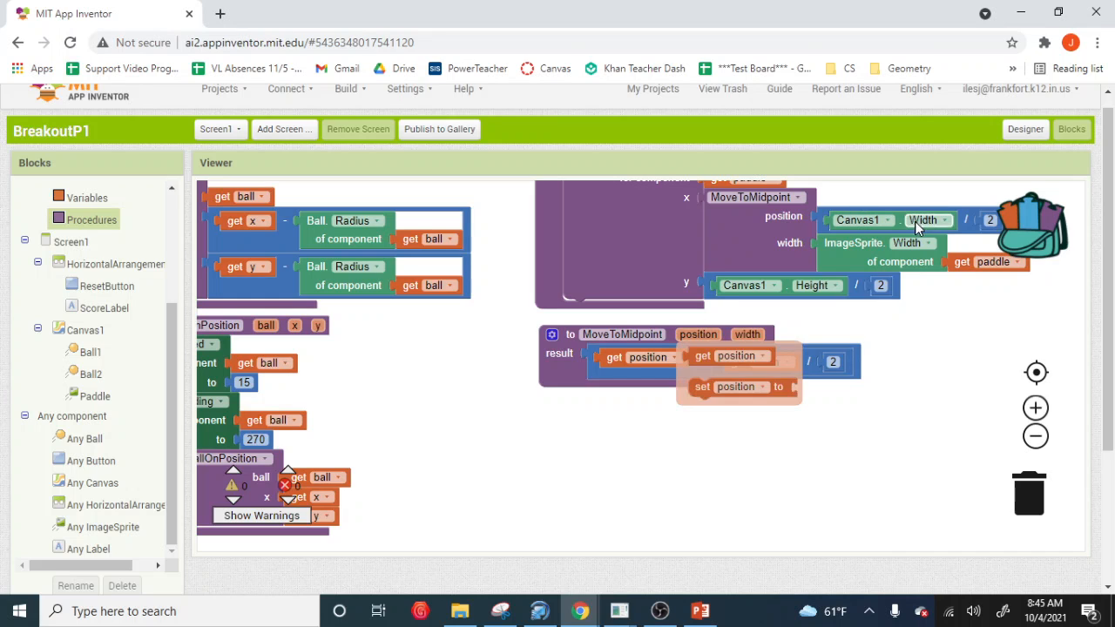
{"action": "mouse_move", "coordinate": [826, 214]}
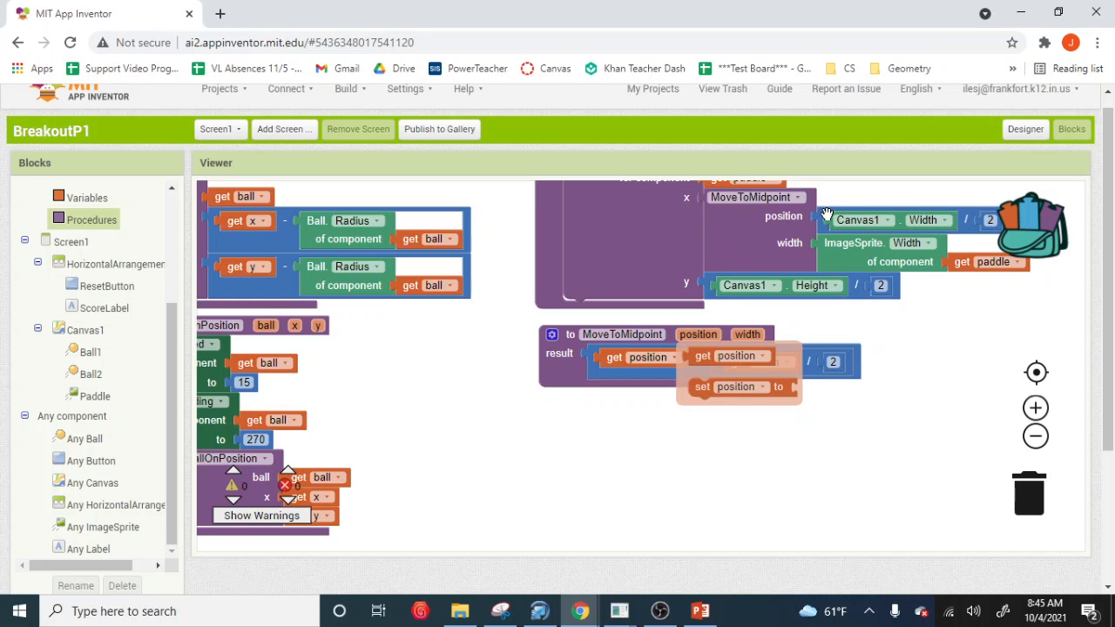
{"action": "mouse_move", "coordinate": [791, 244]}
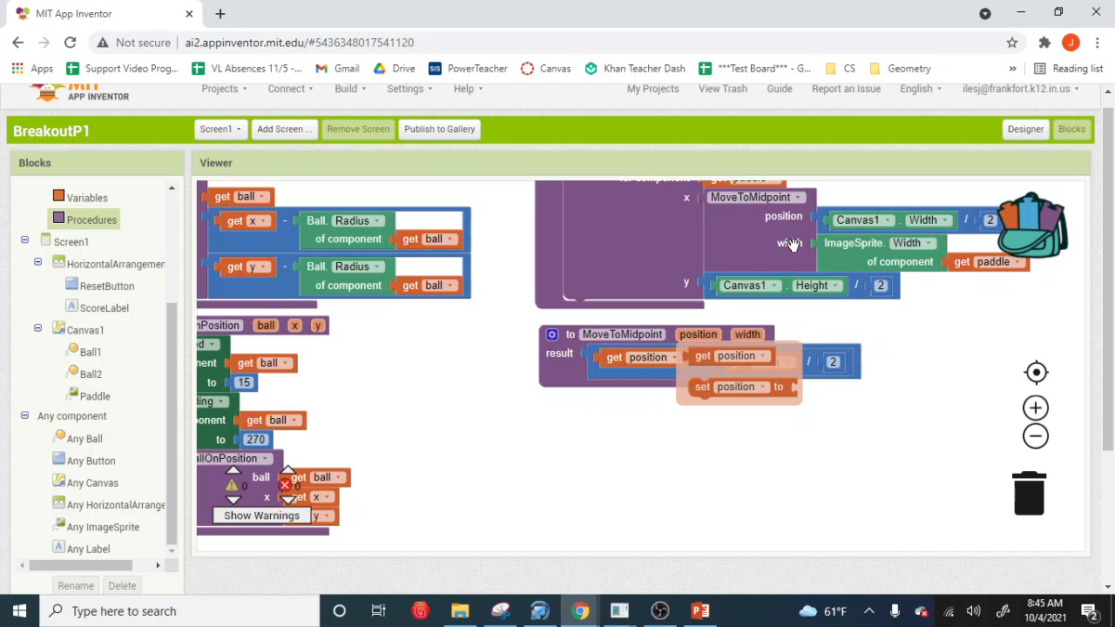
{"action": "mouse_move", "coordinate": [788, 244]}
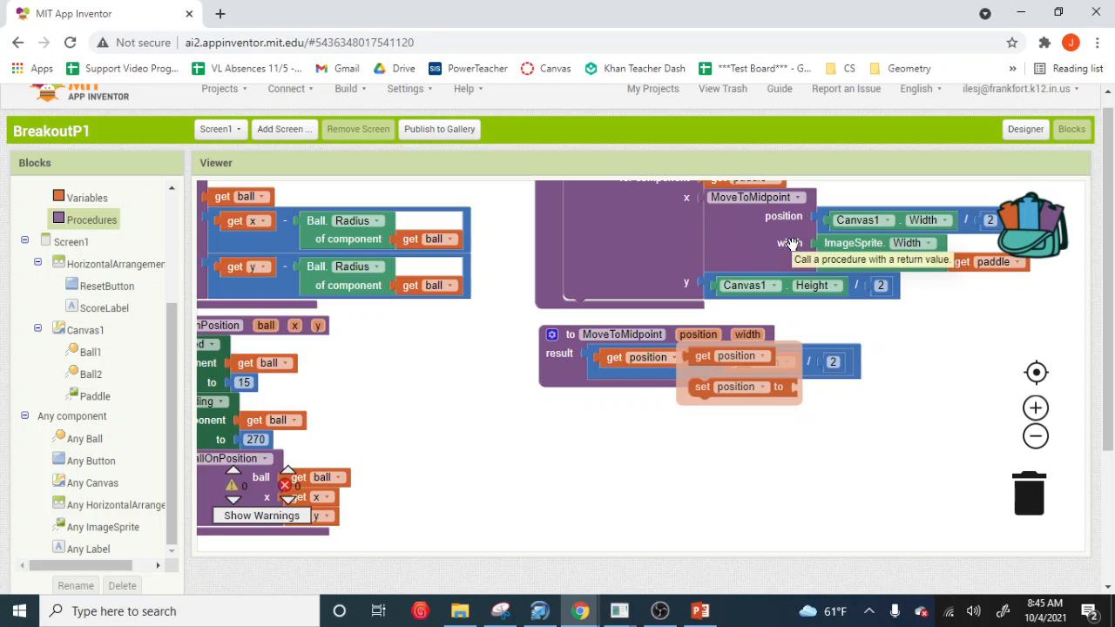
{"action": "mouse_move", "coordinate": [861, 266]}
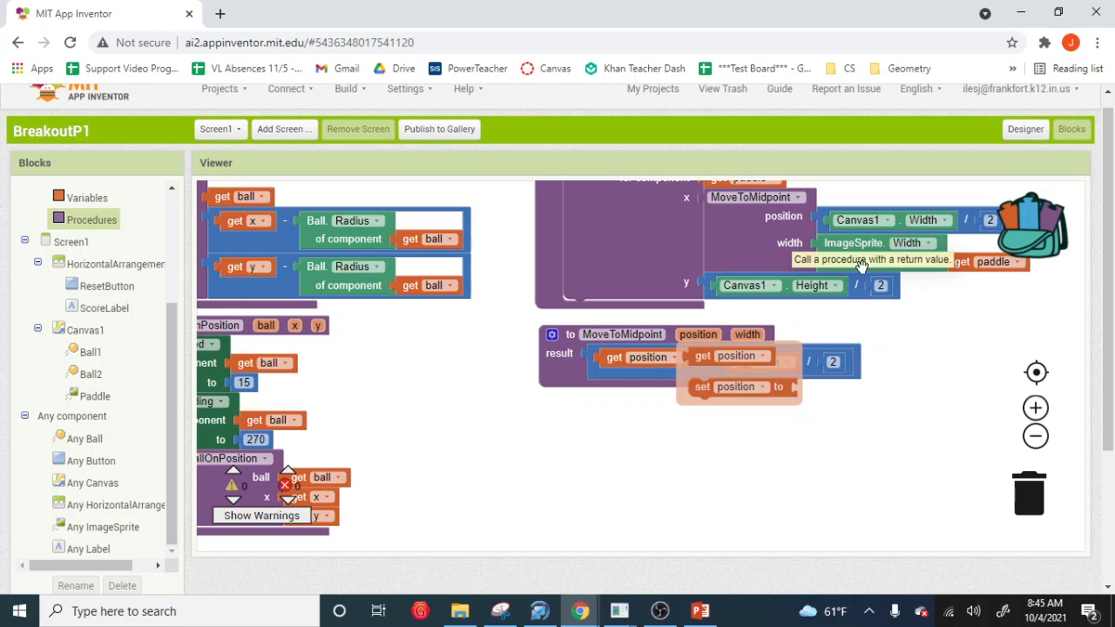